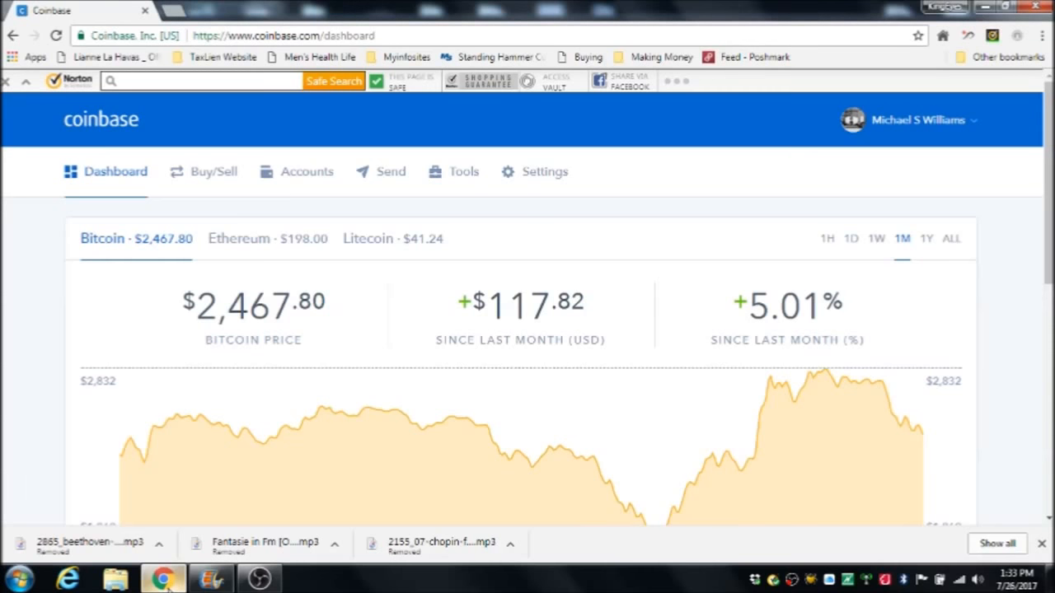
{"action": "mouse_move", "coordinate": [3, 416]}
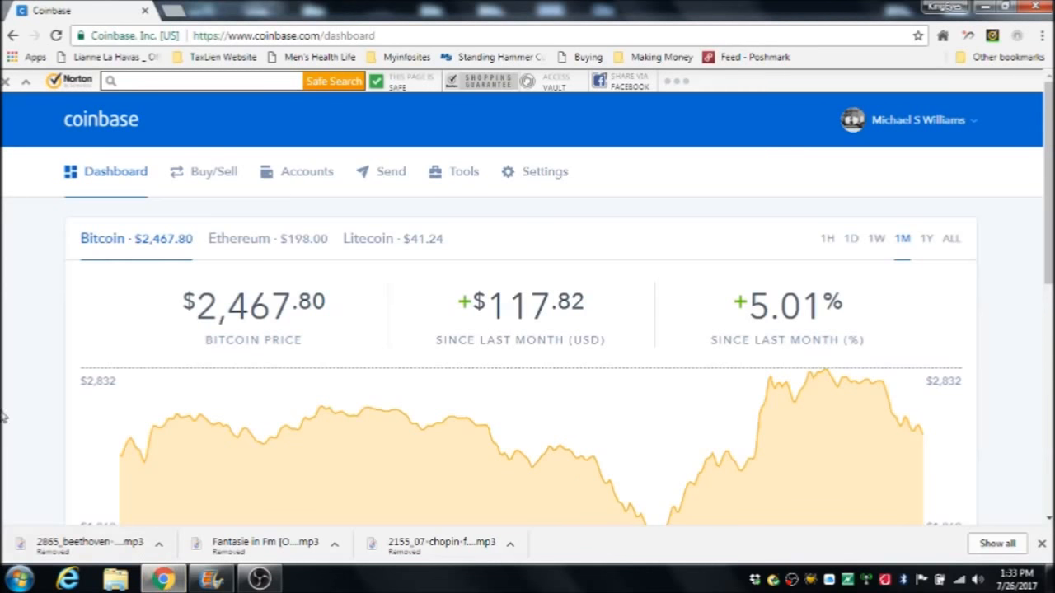
{"action": "mouse_move", "coordinate": [290, 297]}
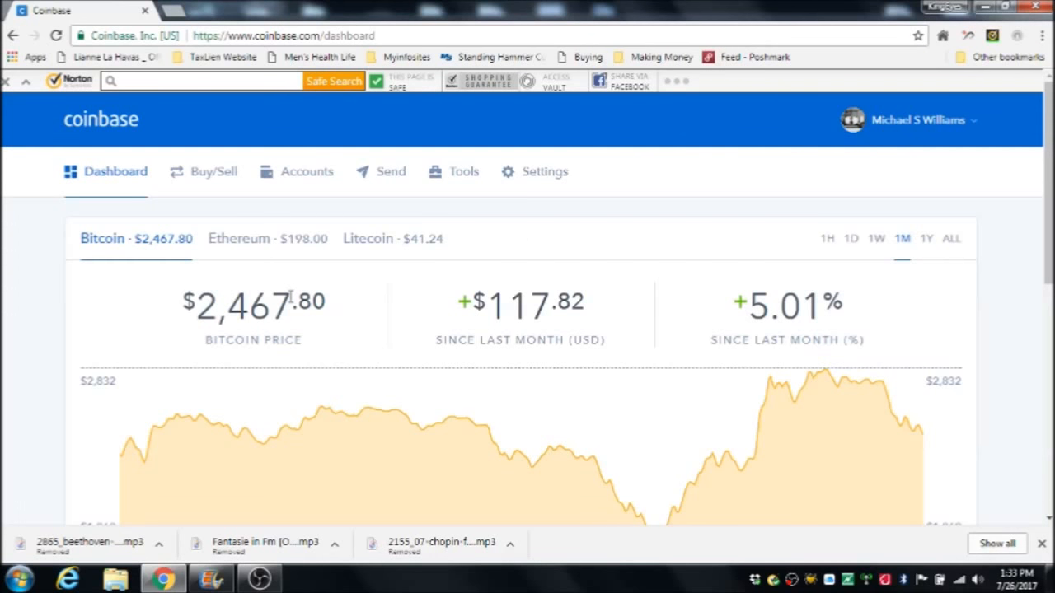
{"action": "mouse_move", "coordinate": [178, 178]}
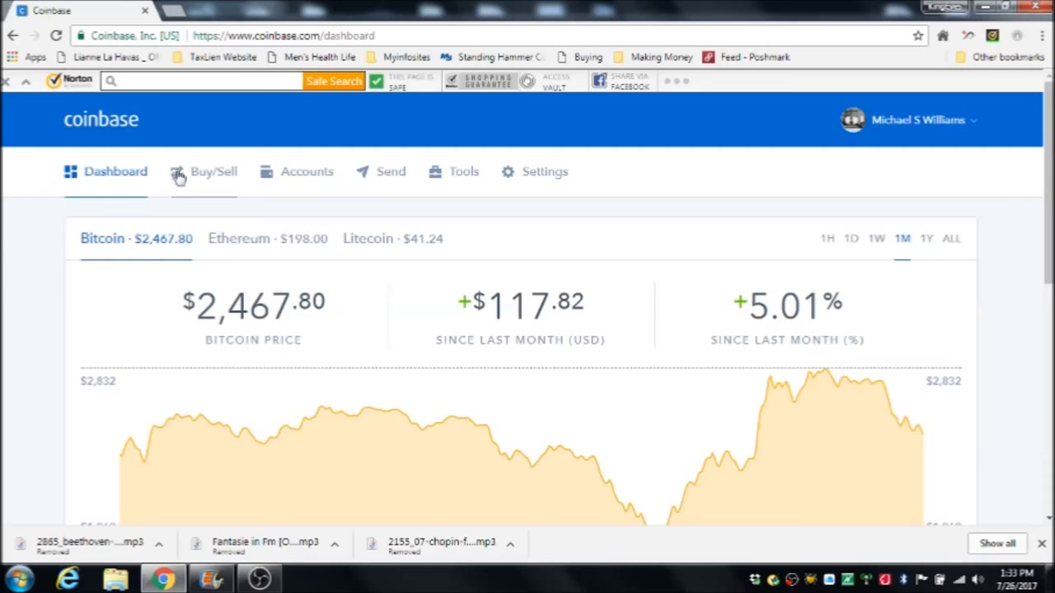
{"action": "mouse_move", "coordinate": [213, 183]}
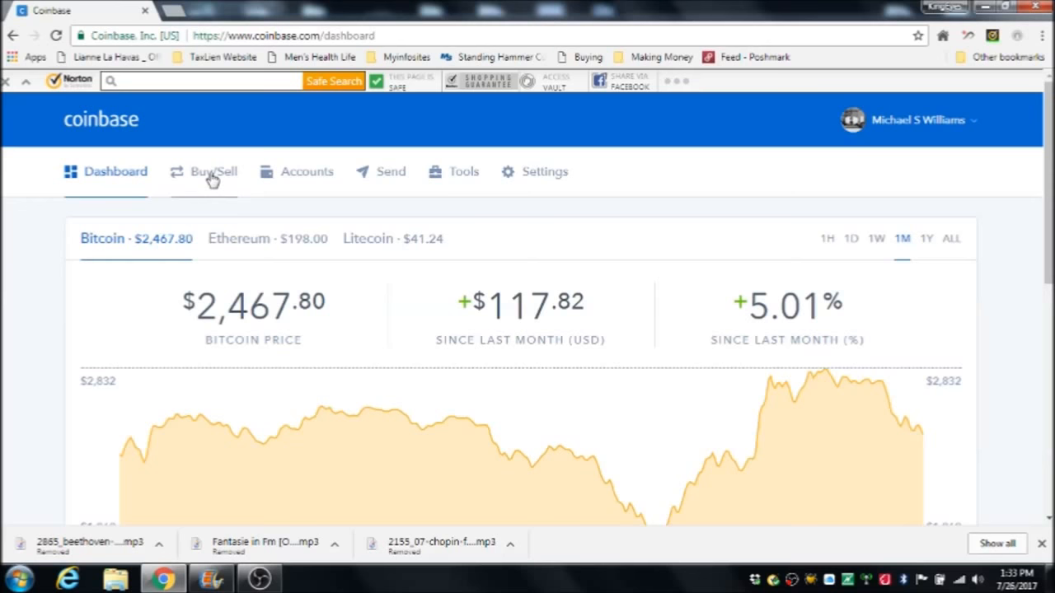
{"action": "mouse_move", "coordinate": [295, 172]}
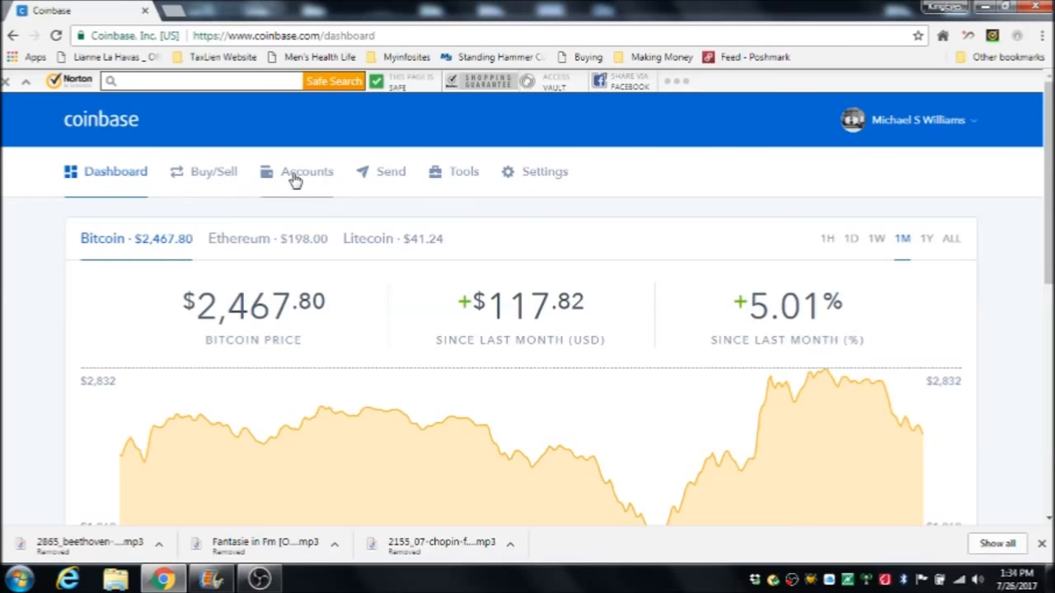
{"action": "mouse_move", "coordinate": [349, 195]}
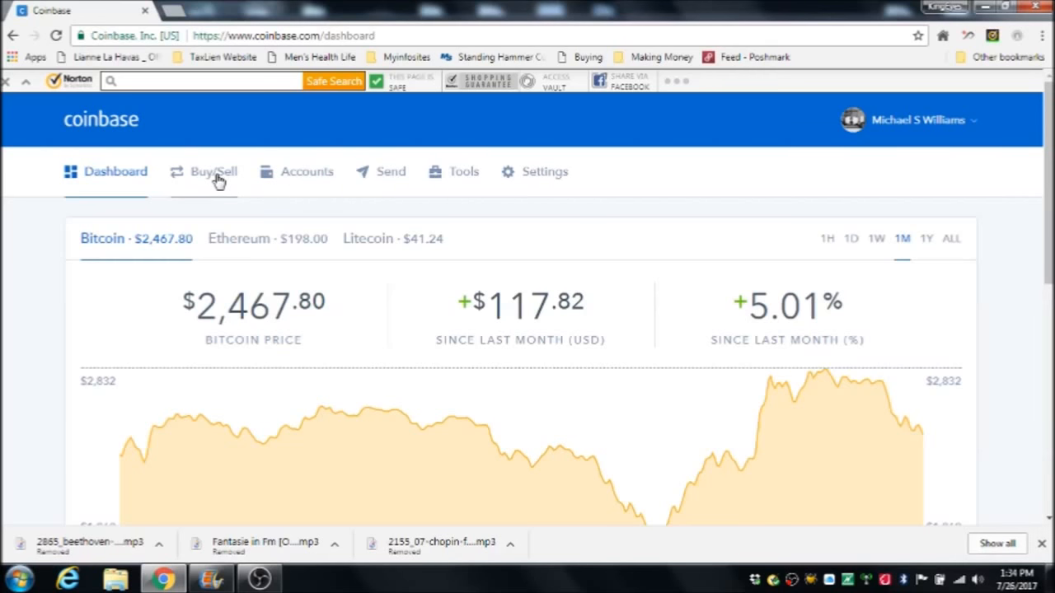
Step: Go to the Buy/Sell page and bring the Bitcoin buy form into view
{"action": "left_click", "coordinate": [214, 172]}
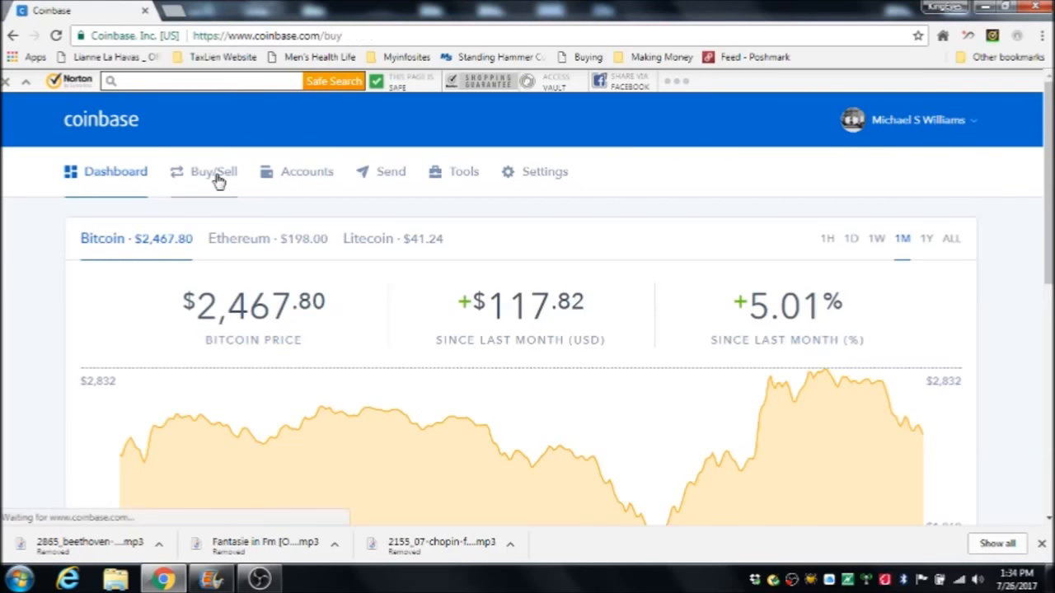
{"action": "left_click", "coordinate": [214, 171]}
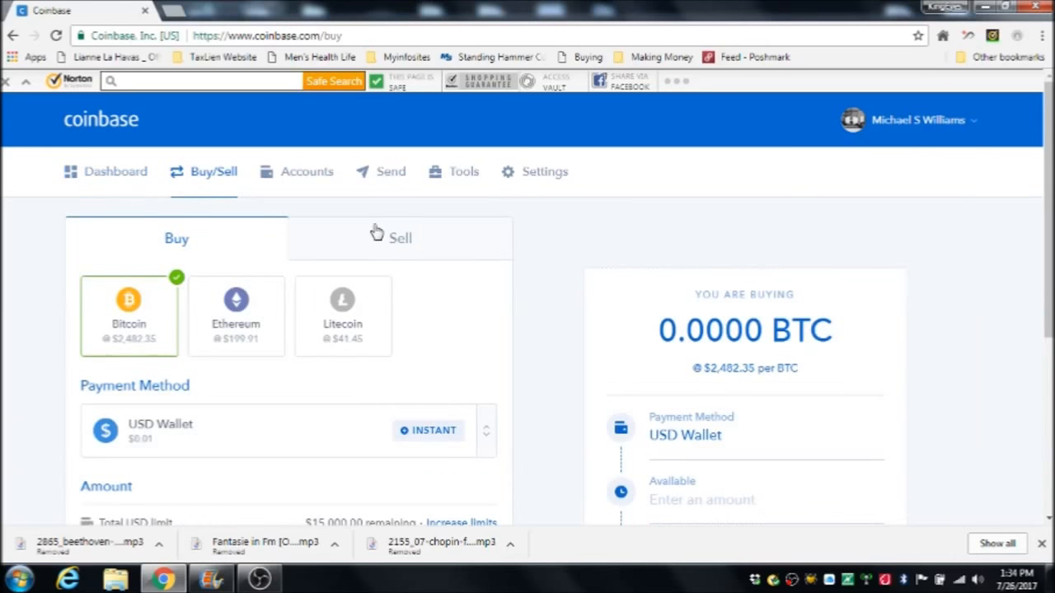
{"action": "mouse_move", "coordinate": [952, 250]}
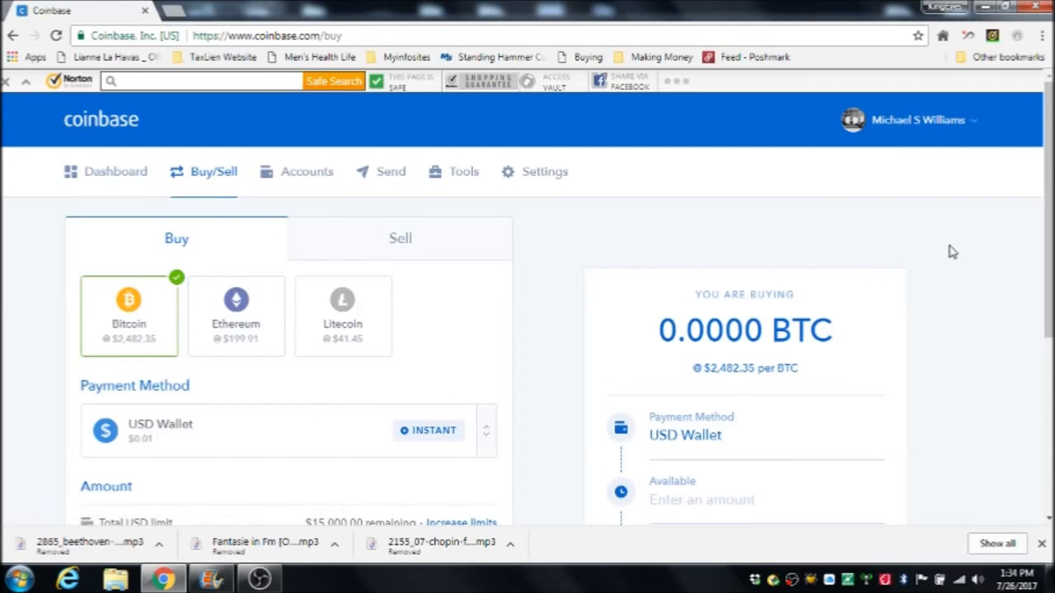
{"action": "scroll", "scroll_direction": "down", "scroll_amount": 3}
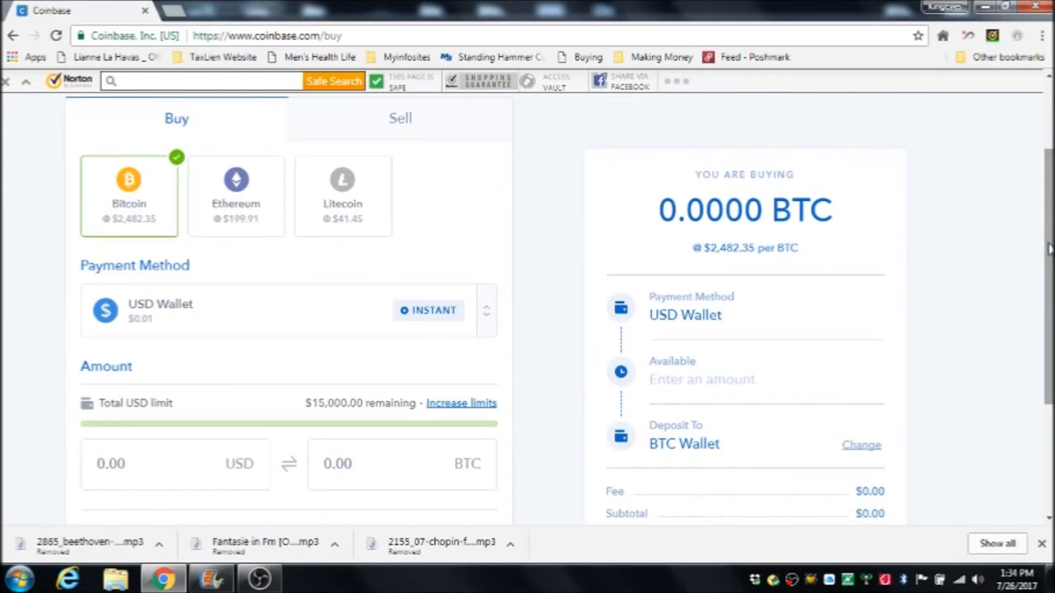
{"action": "mouse_move", "coordinate": [290, 394]}
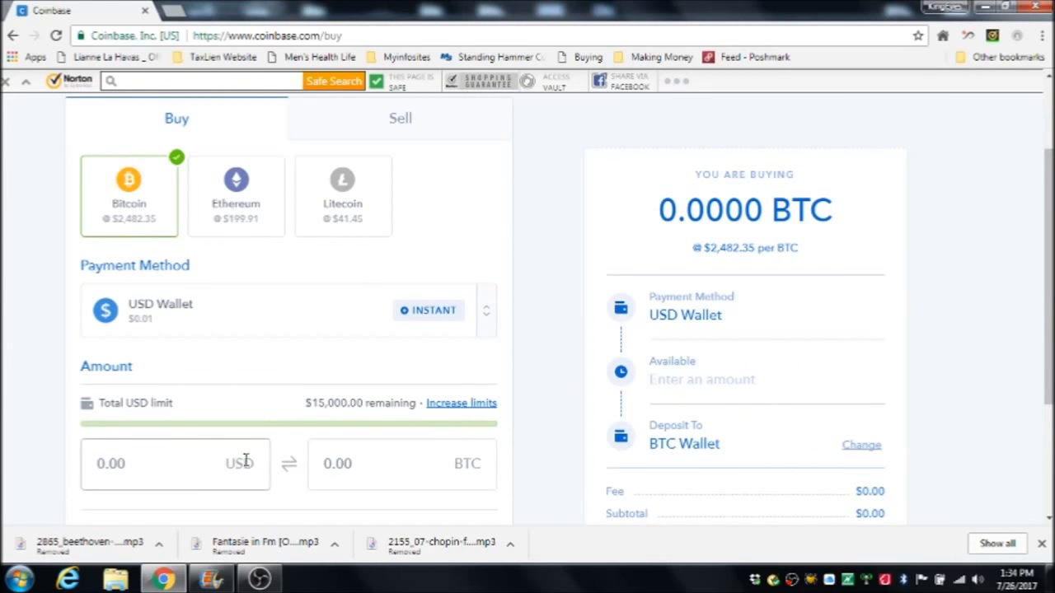
{"action": "type", "text": "5"}
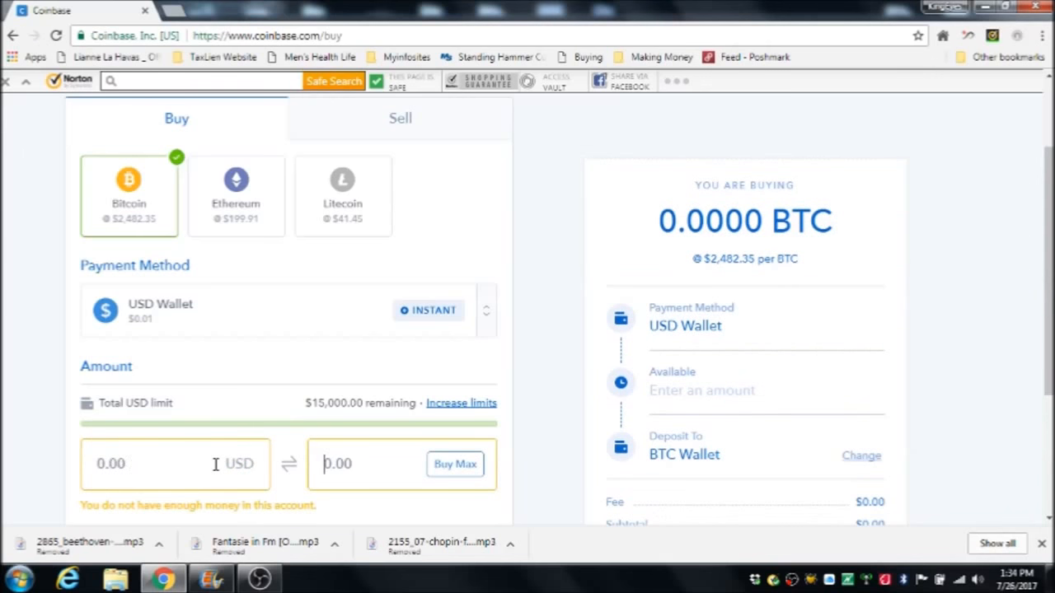
{"action": "mouse_move", "coordinate": [201, 322]}
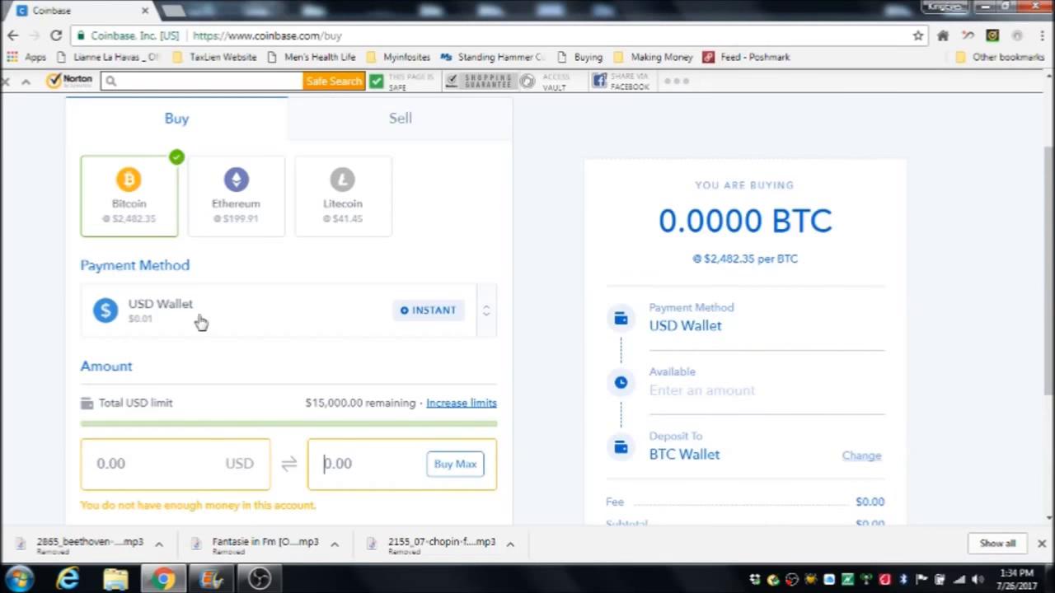
{"action": "mouse_move", "coordinate": [196, 122]}
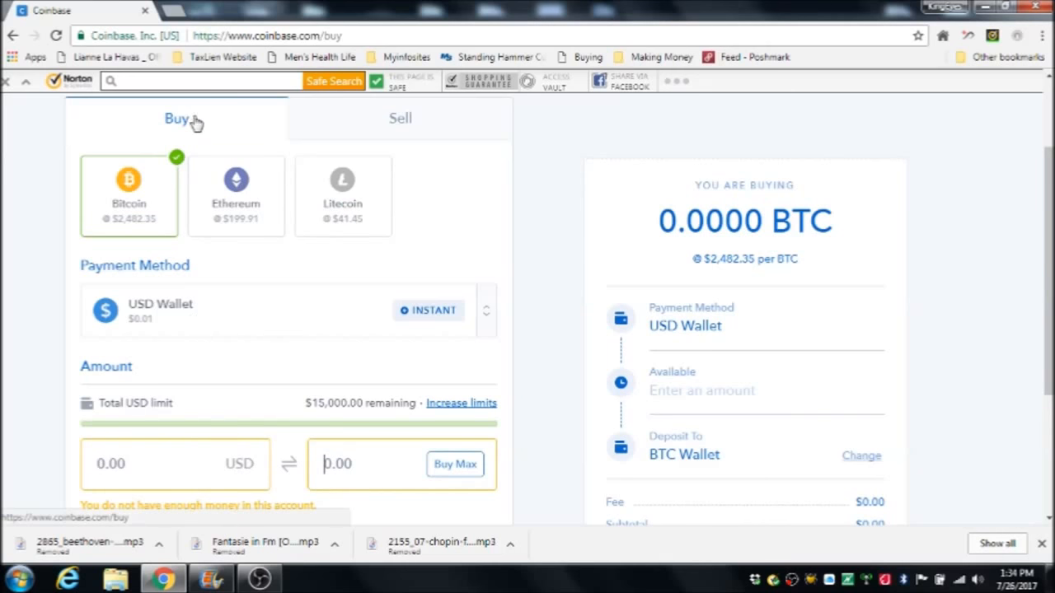
{"action": "scroll", "scroll_direction": "down", "scroll_amount": 3}
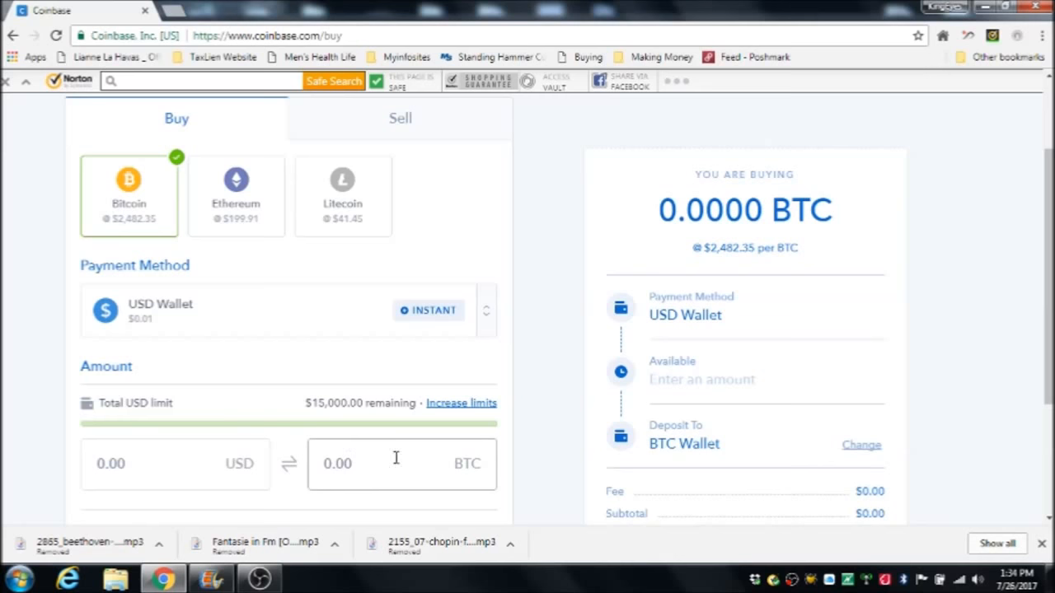
{"action": "left_click", "coordinate": [486, 310]}
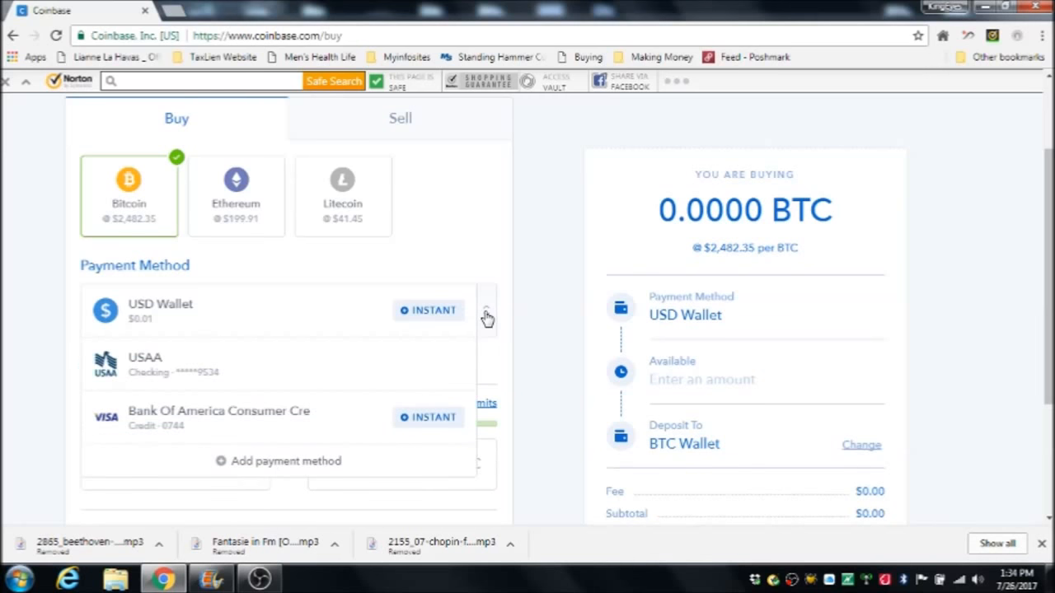
{"action": "mouse_move", "coordinate": [331, 426]}
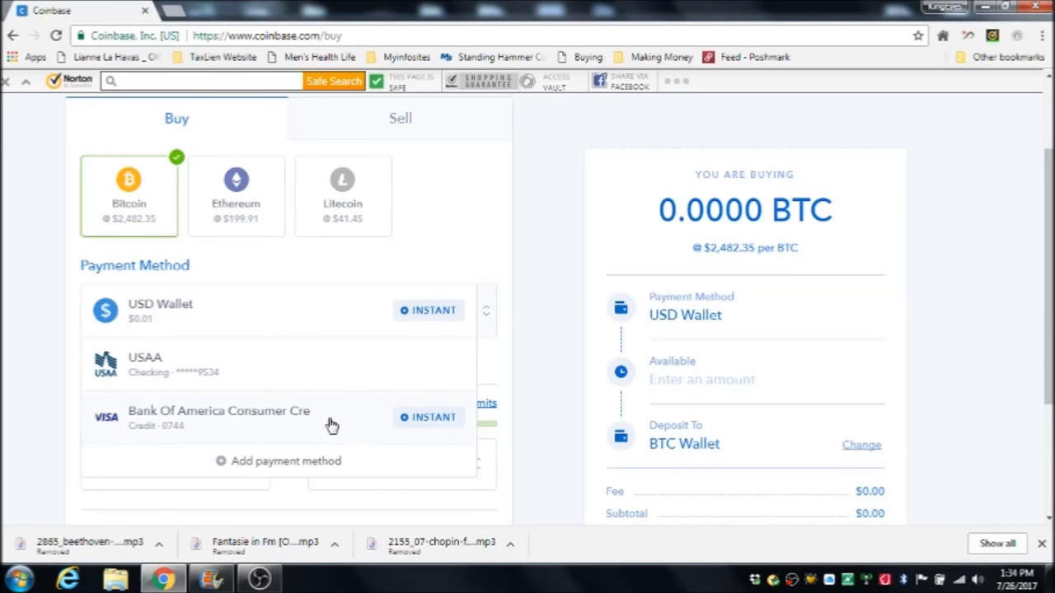
{"action": "left_click", "coordinate": [220, 415]}
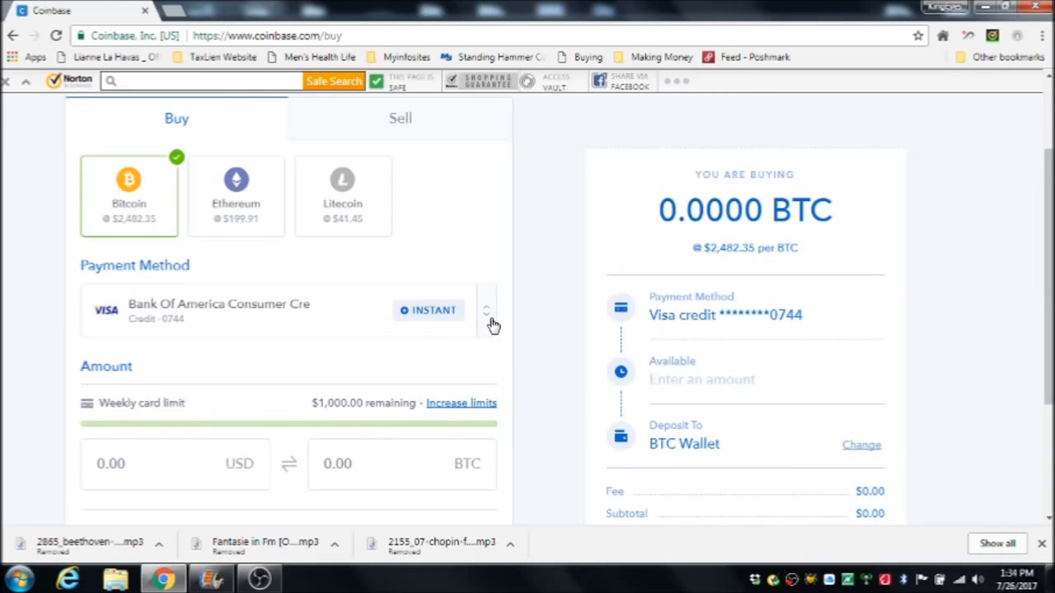
{"action": "left_click", "coordinate": [488, 310]}
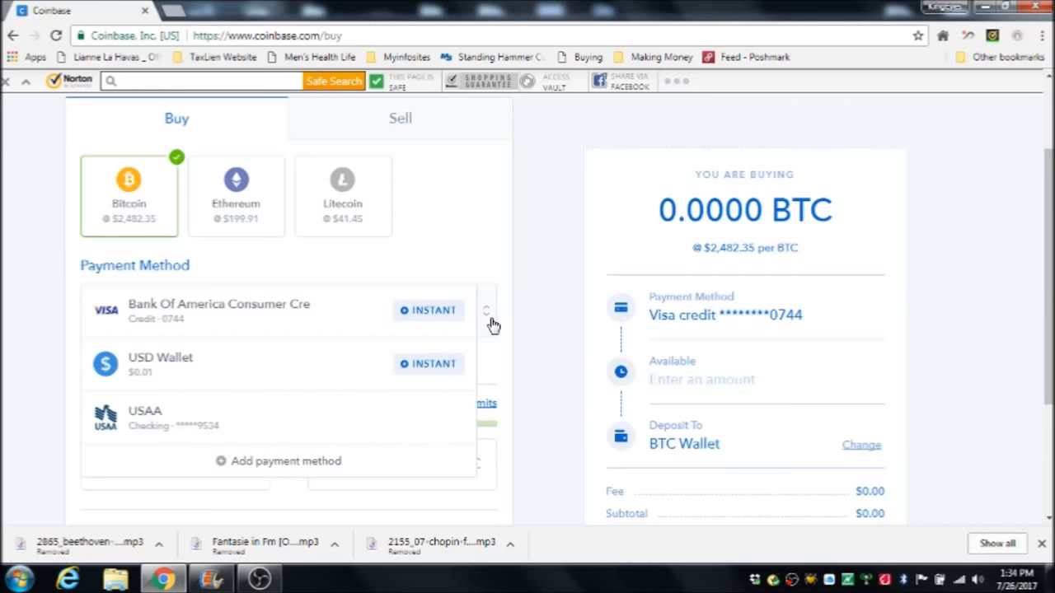
{"action": "left_click", "coordinate": [491, 310]}
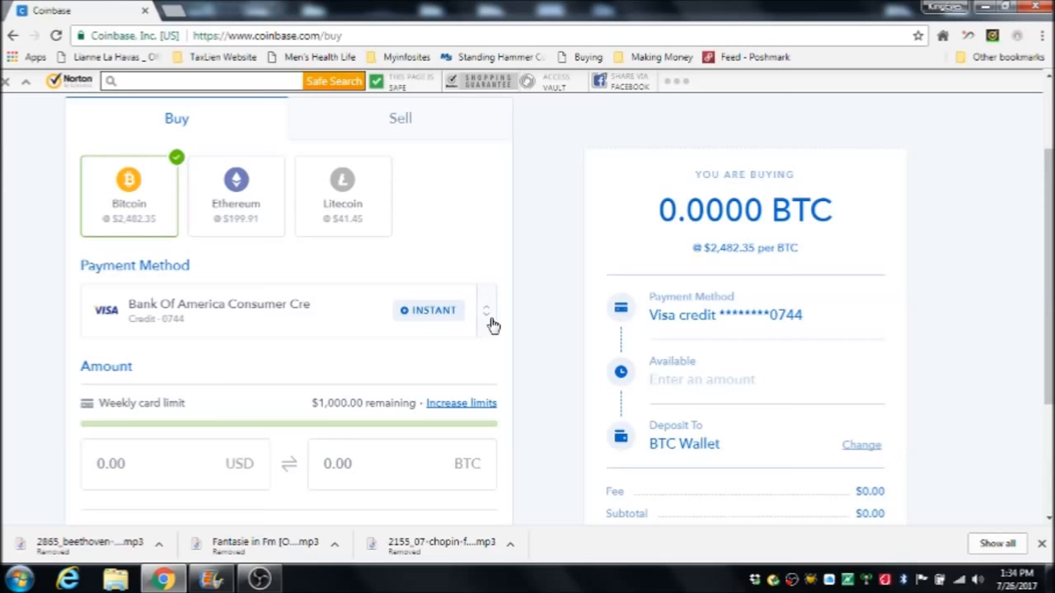
{"action": "left_click", "coordinate": [174, 465]}
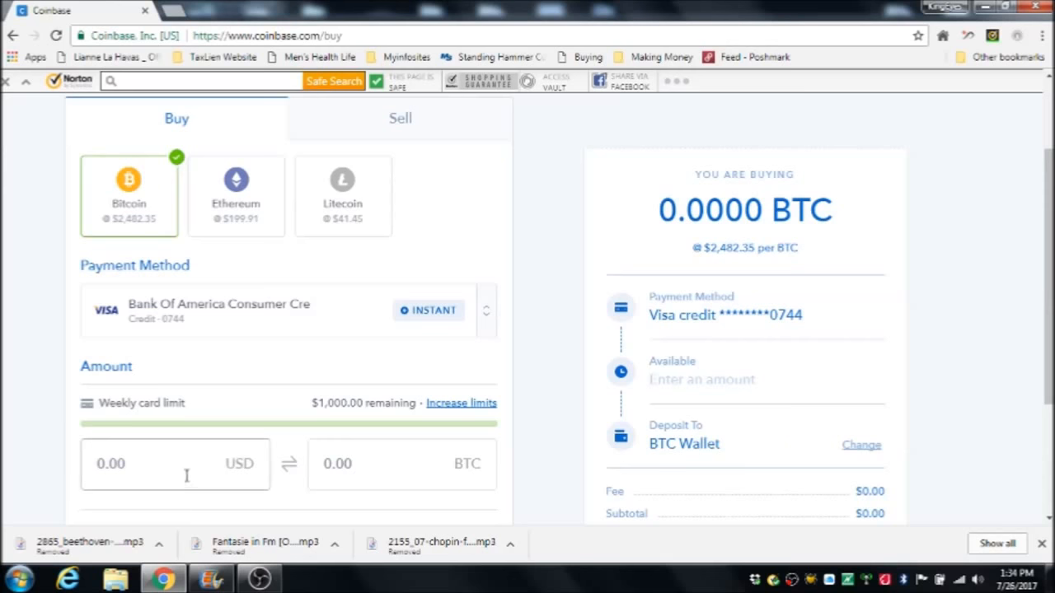
Step: Enter a purchase amount of 55.00 USD
{"action": "type", "text": "5"}
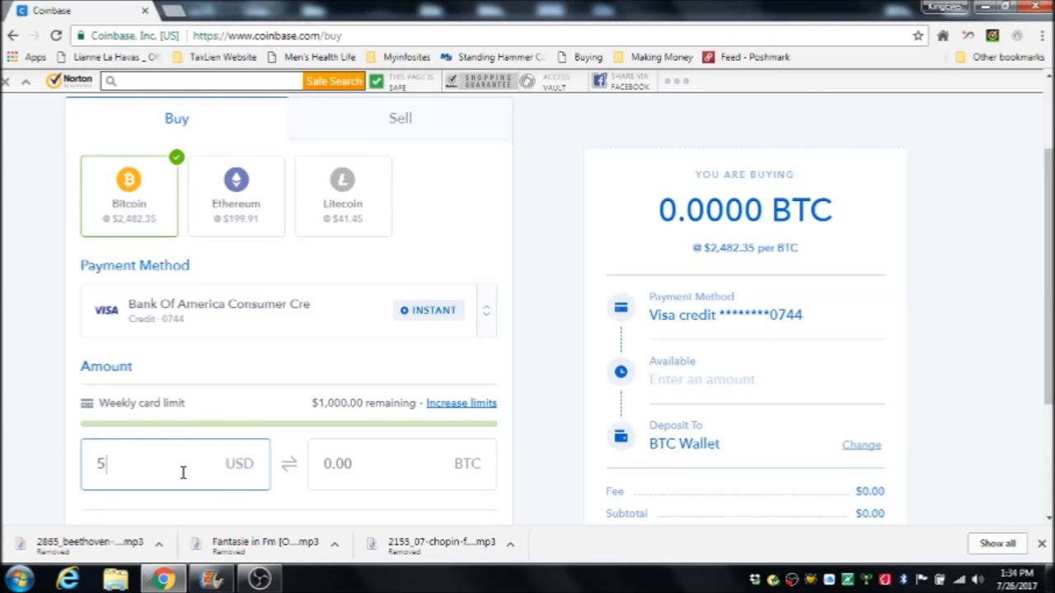
{"action": "type", "text": "0.00"}
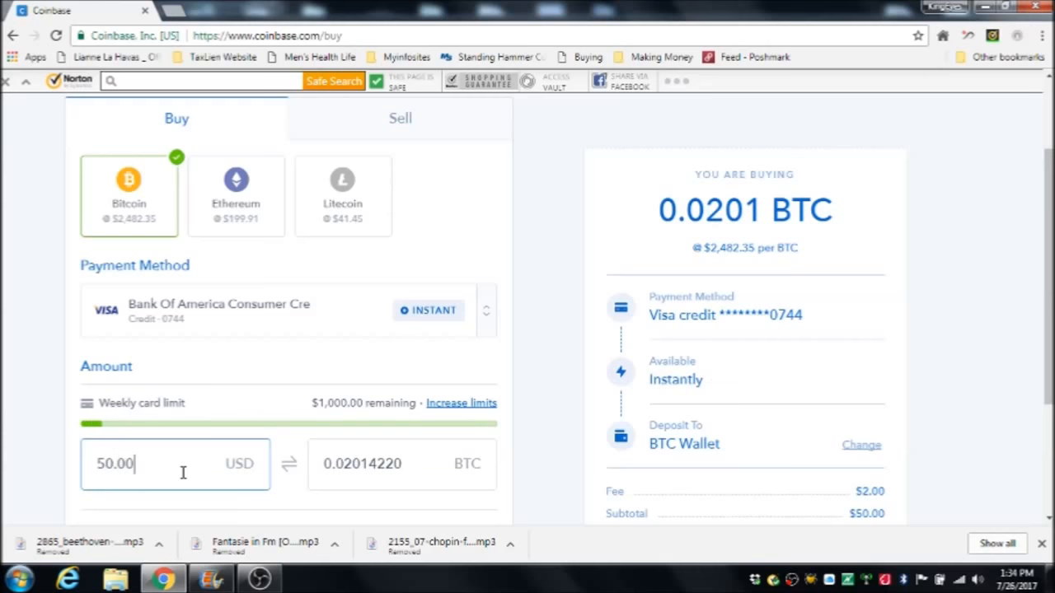
{"action": "type", "text": "5"}
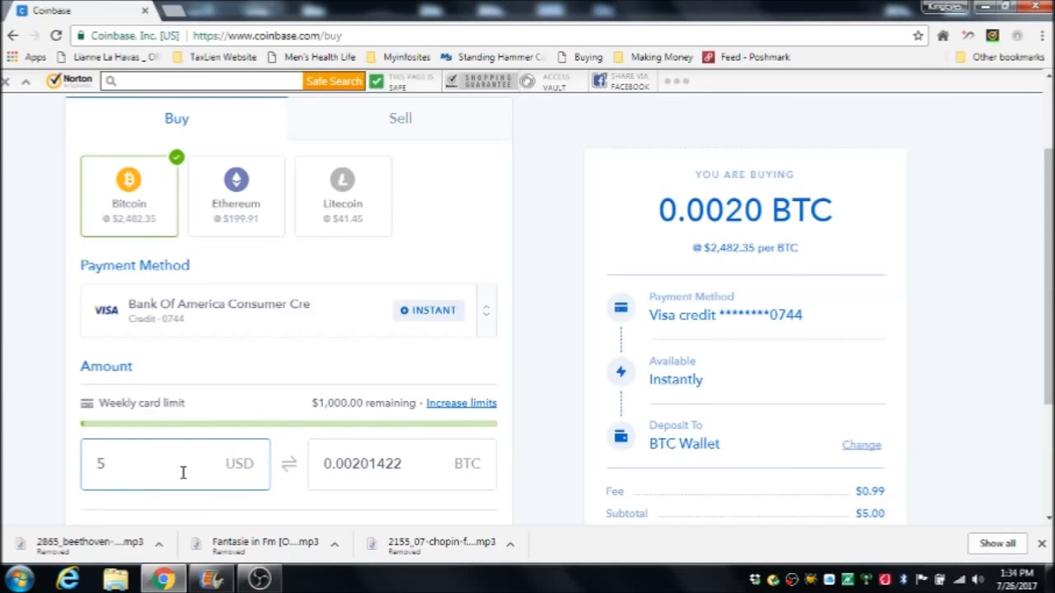
{"action": "type", "text": "5"}
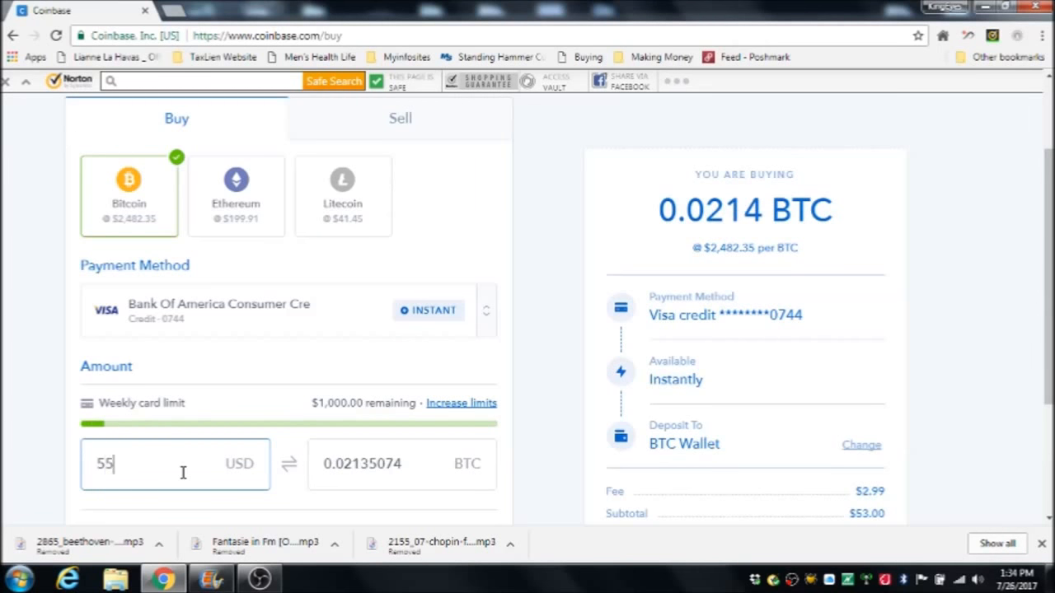
{"action": "type", "text": ".00"}
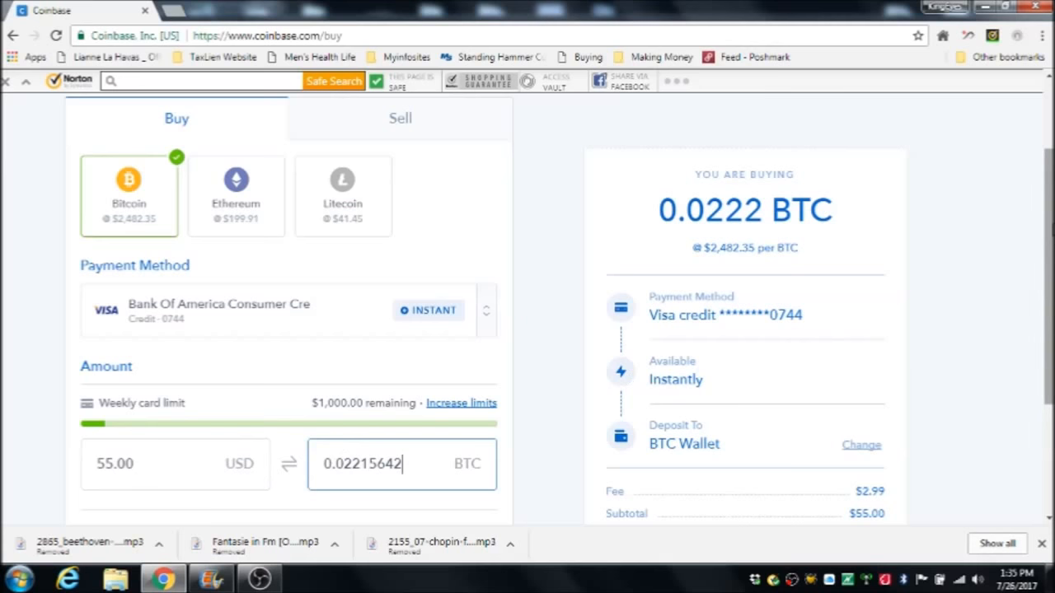
Step: Review the summary (0.02215642 BTC, $57.99 with fee) and start the instant purchase
{"action": "scroll", "scroll_direction": "down", "scroll_amount": 3}
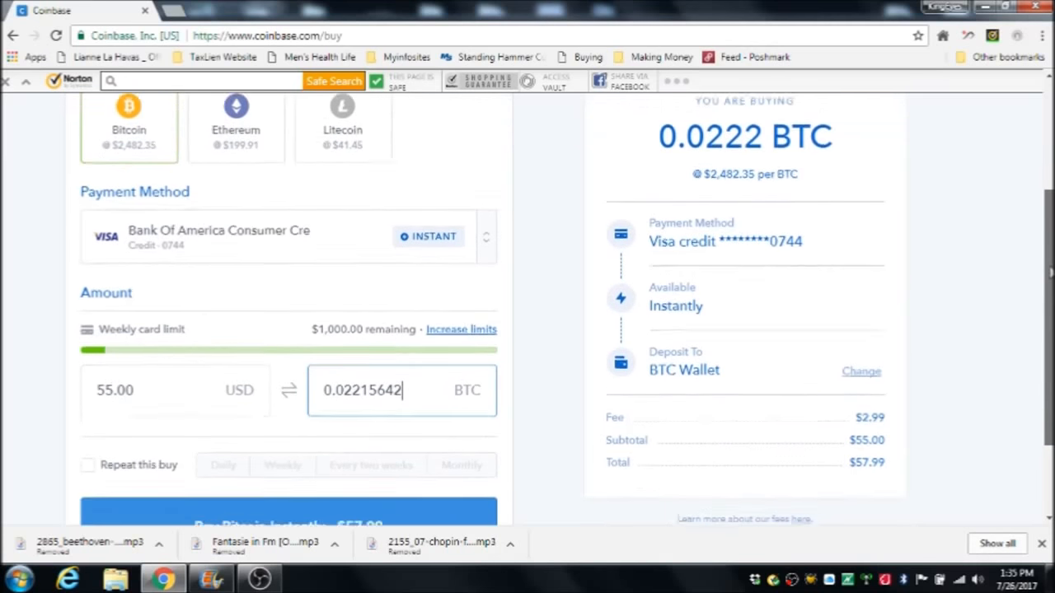
{"action": "scroll", "scroll_direction": "down", "scroll_amount": 3}
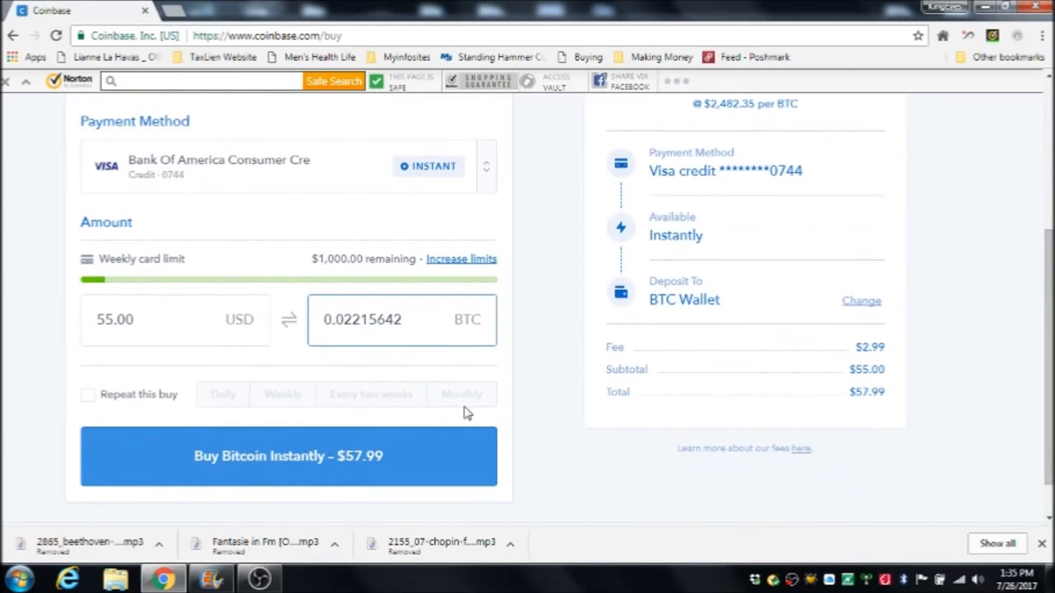
{"action": "mouse_move", "coordinate": [283, 420]}
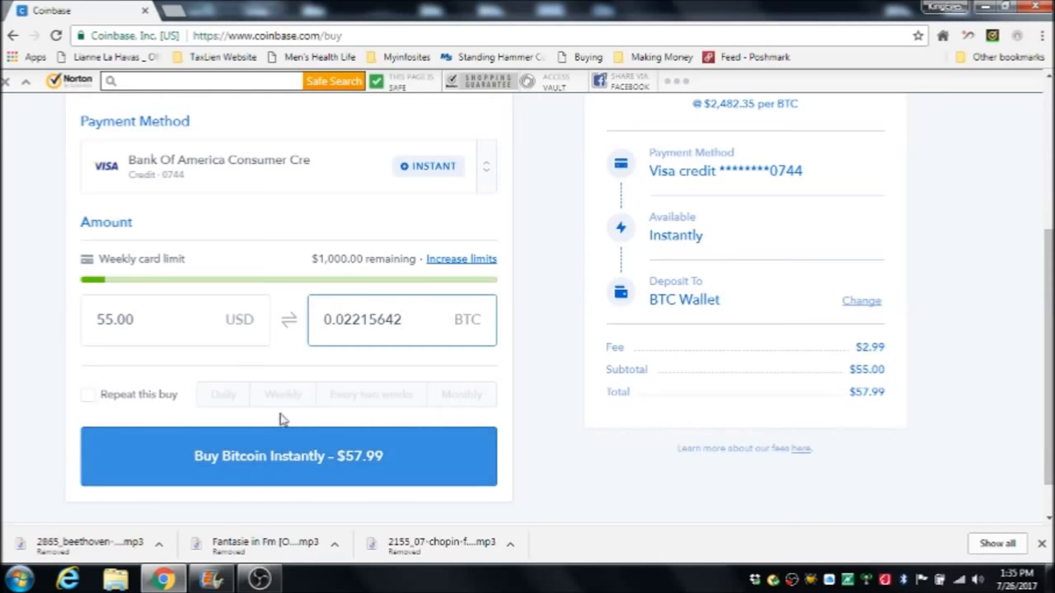
{"action": "mouse_move", "coordinate": [915, 244]}
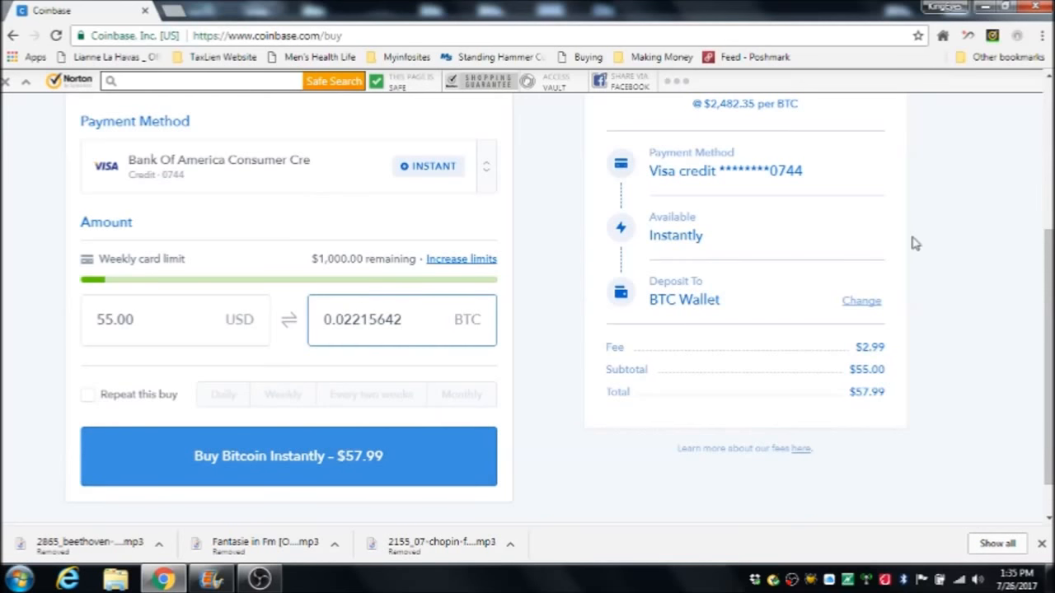
{"action": "mouse_move", "coordinate": [880, 363]}
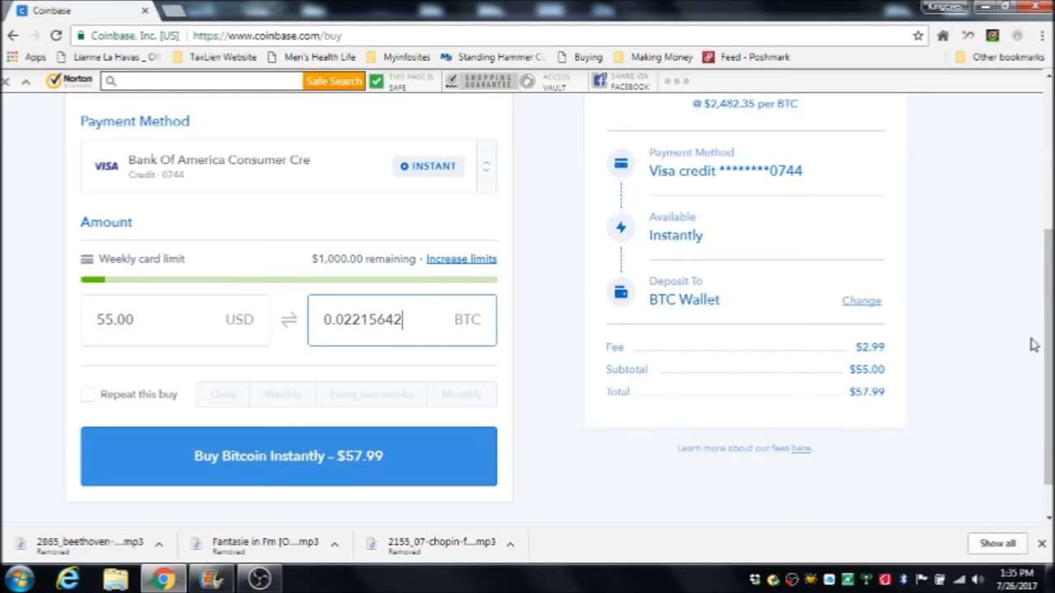
{"action": "scroll", "scroll_direction": "up", "scroll_amount": 3}
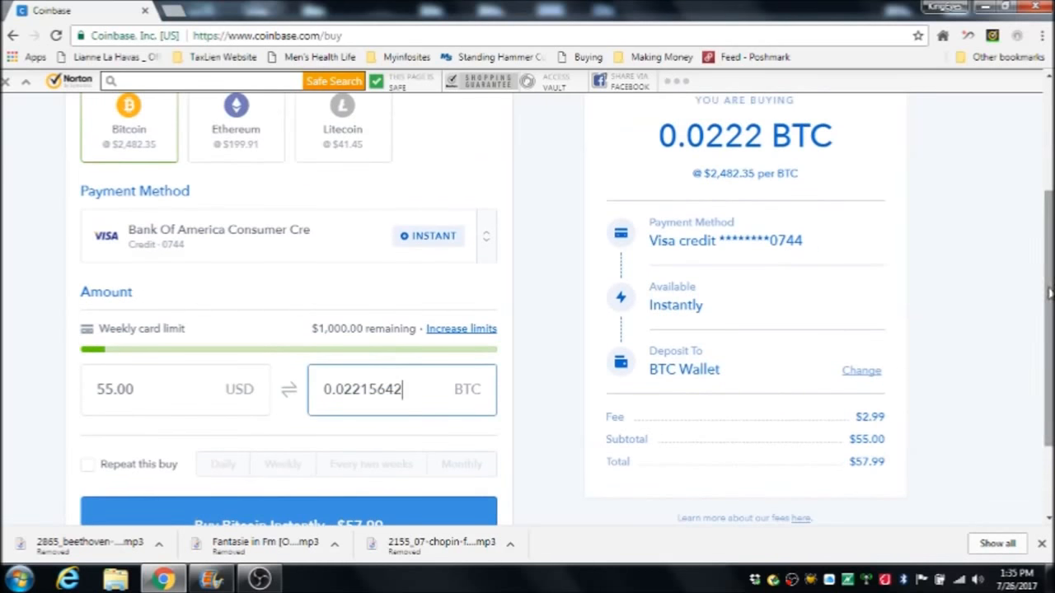
{"action": "mouse_move", "coordinate": [666, 145]}
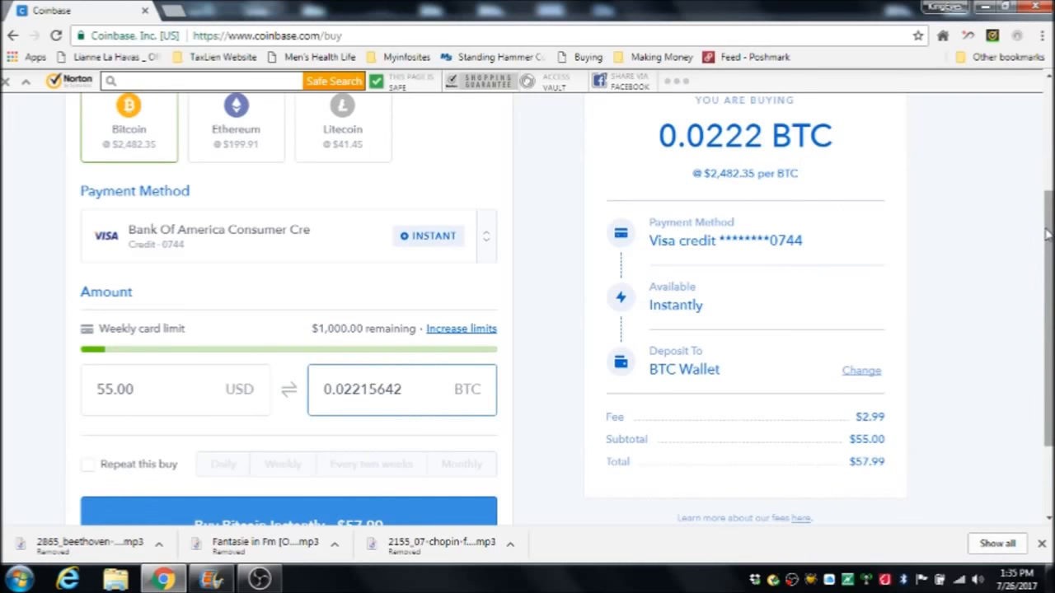
{"action": "scroll", "scroll_direction": "down", "scroll_amount": 3}
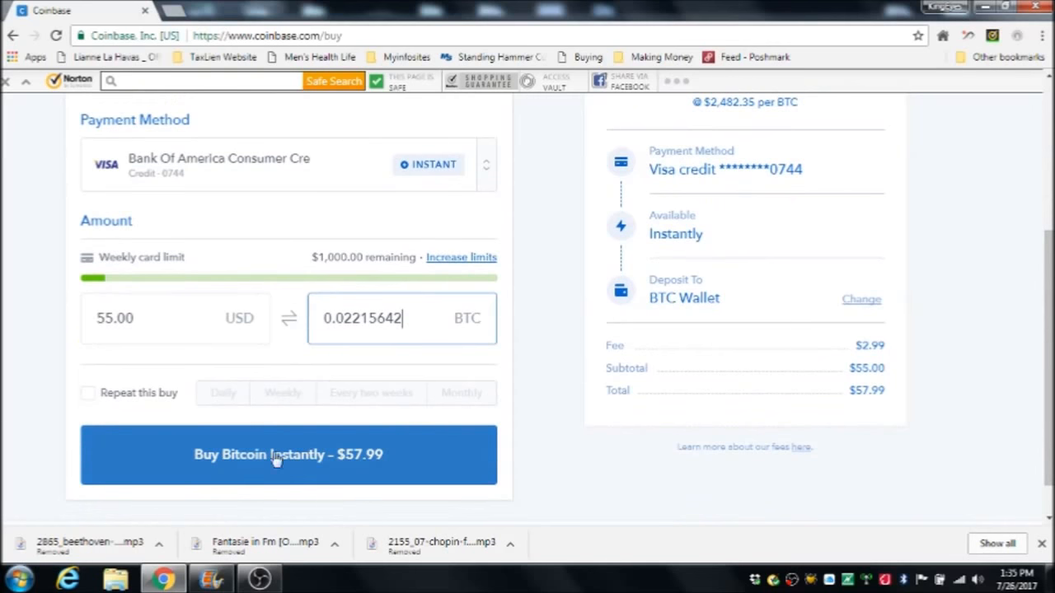
{"action": "mouse_move", "coordinate": [254, 464]}
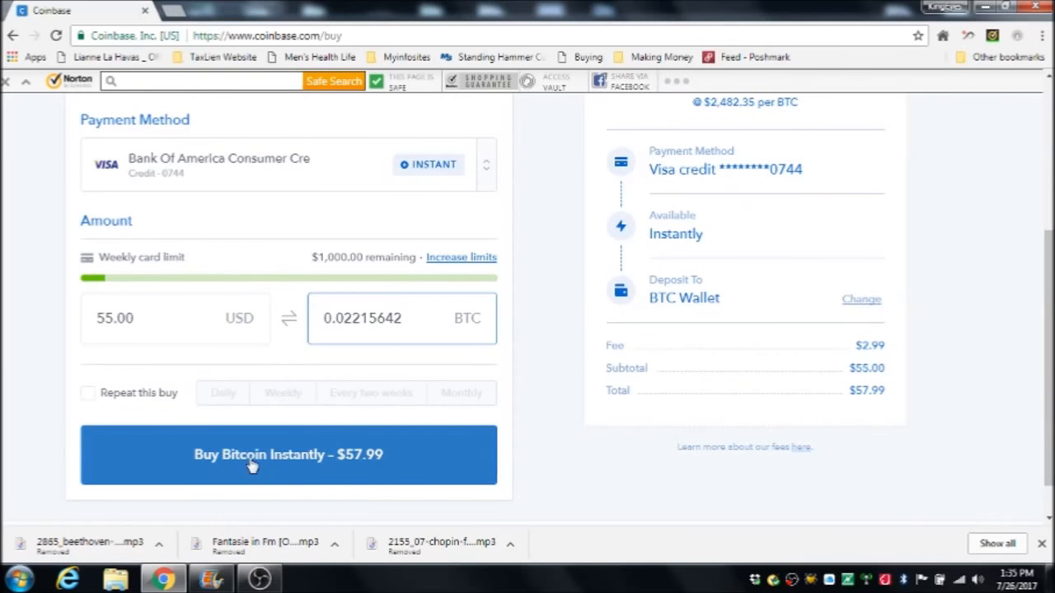
{"action": "left_click", "coordinate": [287, 455]}
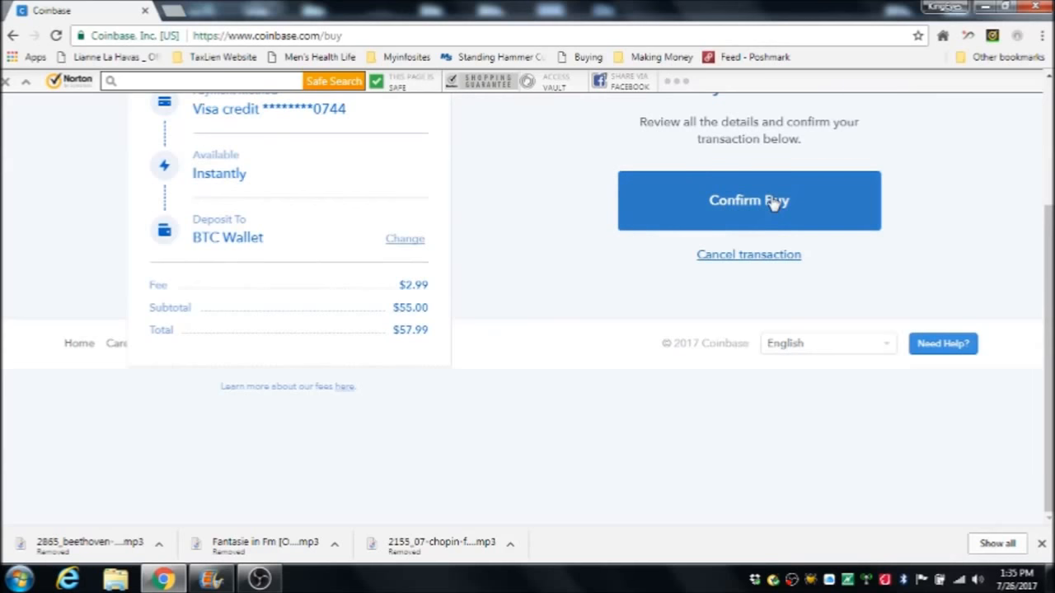
Step: Confirm the buy and view the dashboard listing the 0.02215633 BTC purchase in recent activity
{"action": "left_click", "coordinate": [749, 201]}
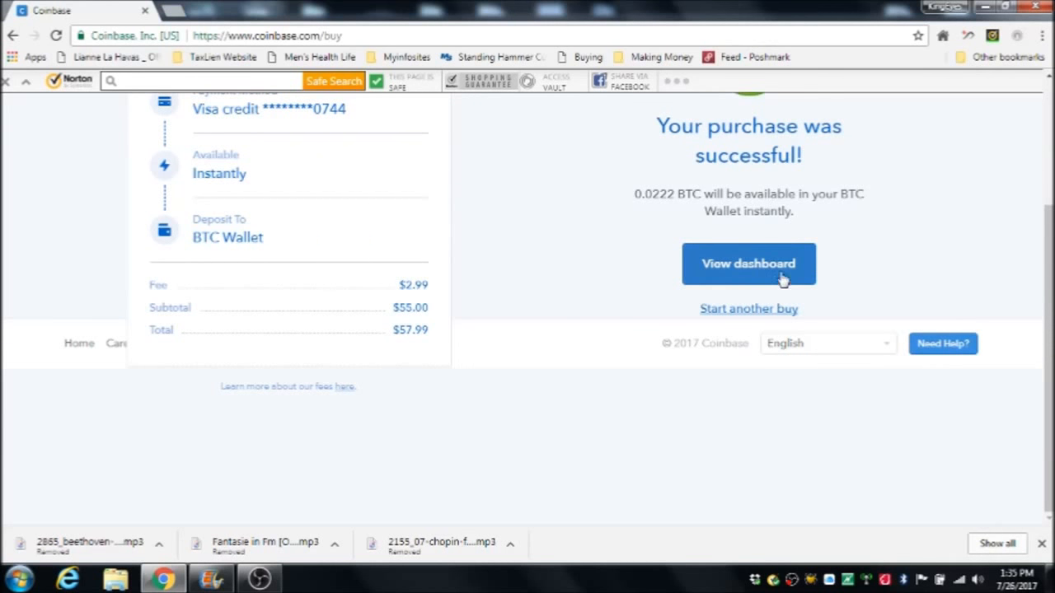
{"action": "left_click", "coordinate": [748, 264]}
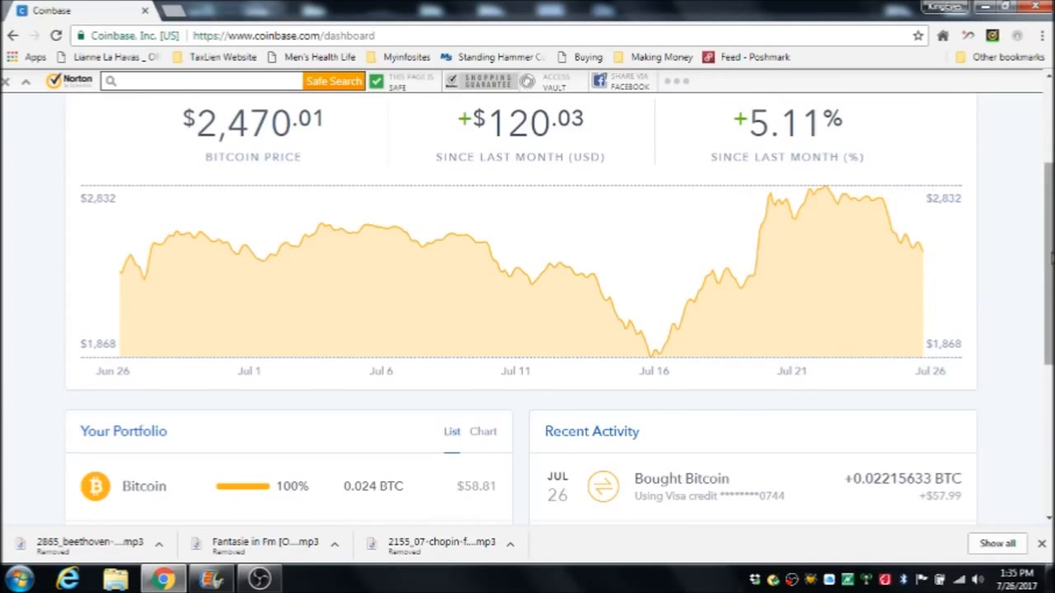
{"action": "scroll", "scroll_direction": "up", "scroll_amount": 3}
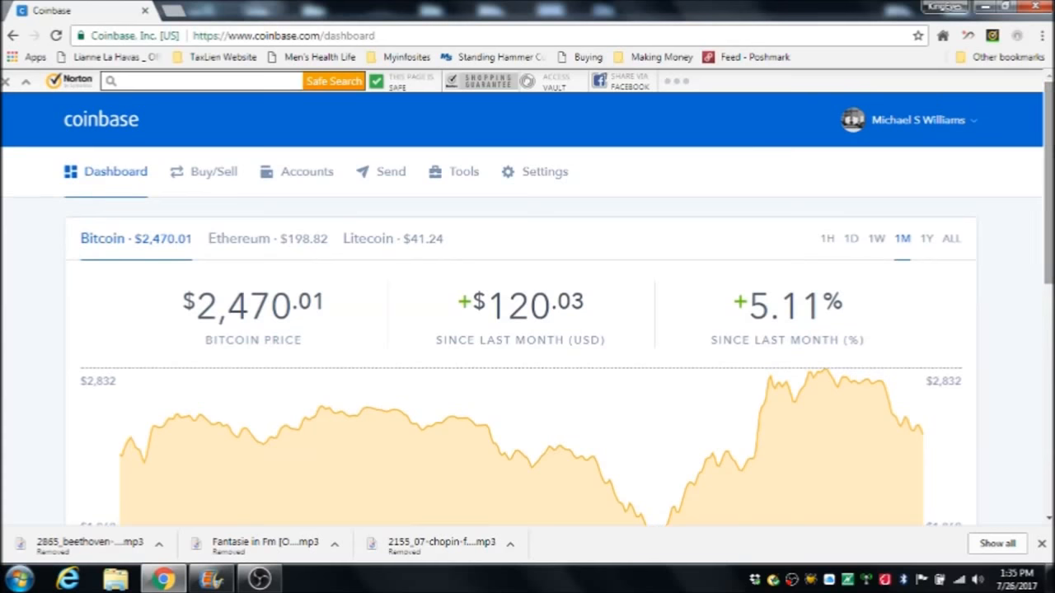
{"action": "left_click", "coordinate": [306, 172]}
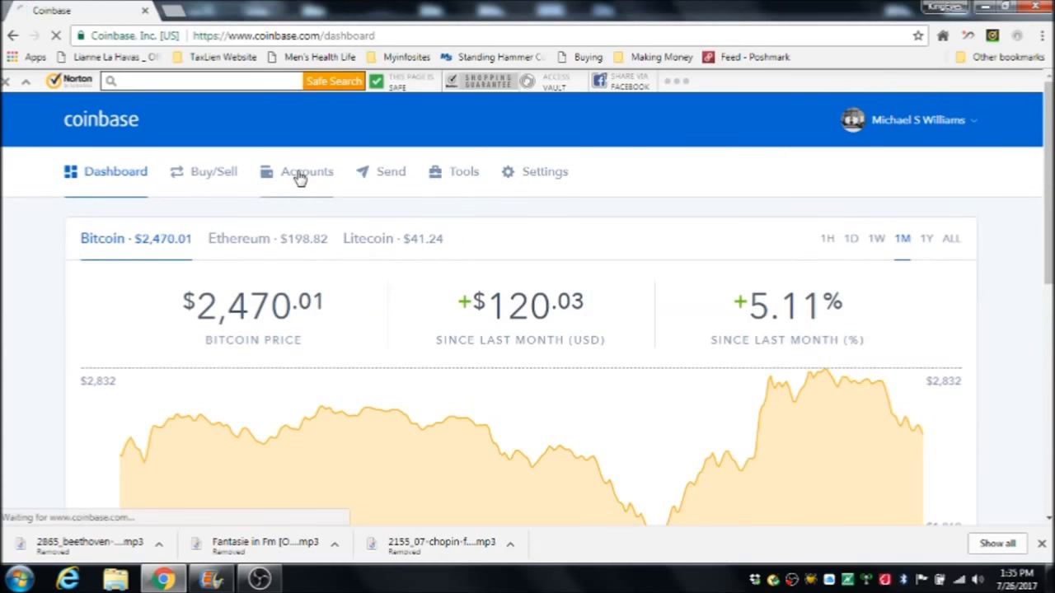
Step: Show the Accounts list with the BTC Wallet at 0.02380786 BTC, about $58.81
{"action": "left_click", "coordinate": [306, 171]}
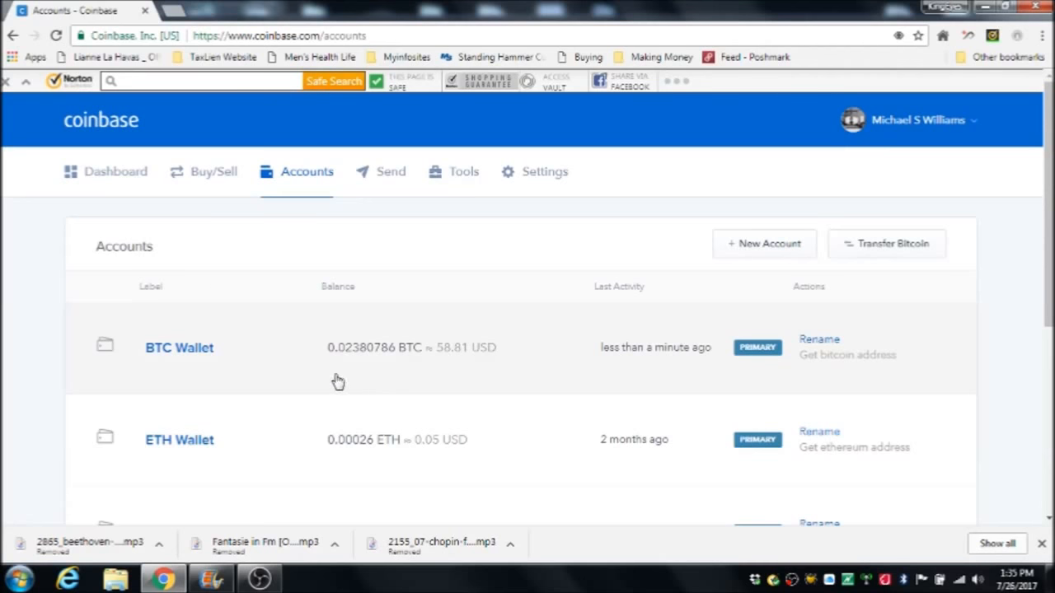
{"action": "mouse_move", "coordinate": [440, 366]}
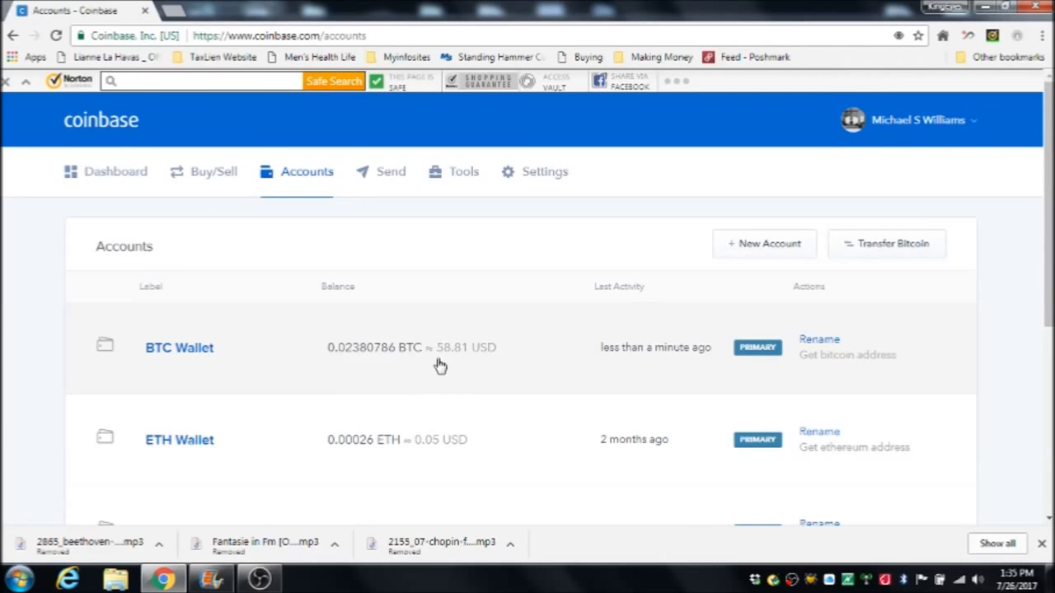
{"action": "mouse_move", "coordinate": [425, 352]}
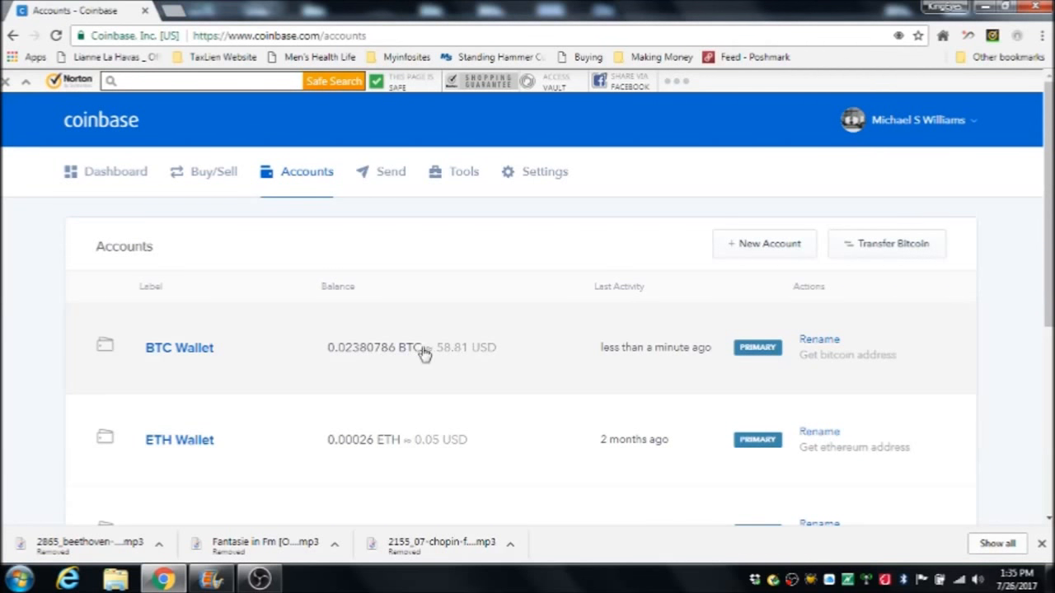
{"action": "mouse_move", "coordinate": [428, 364]}
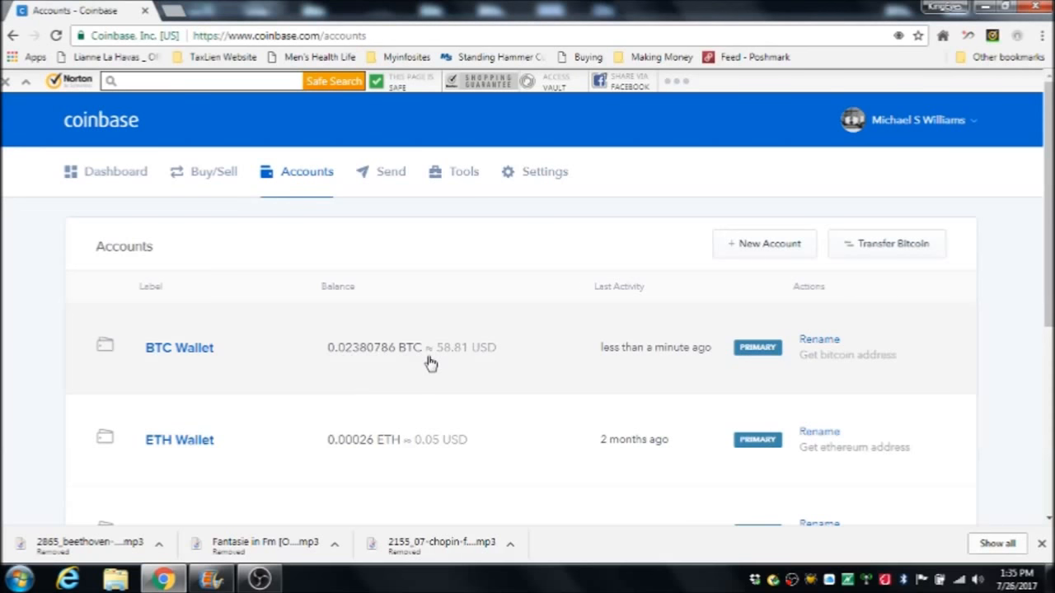
{"action": "mouse_move", "coordinate": [356, 362]}
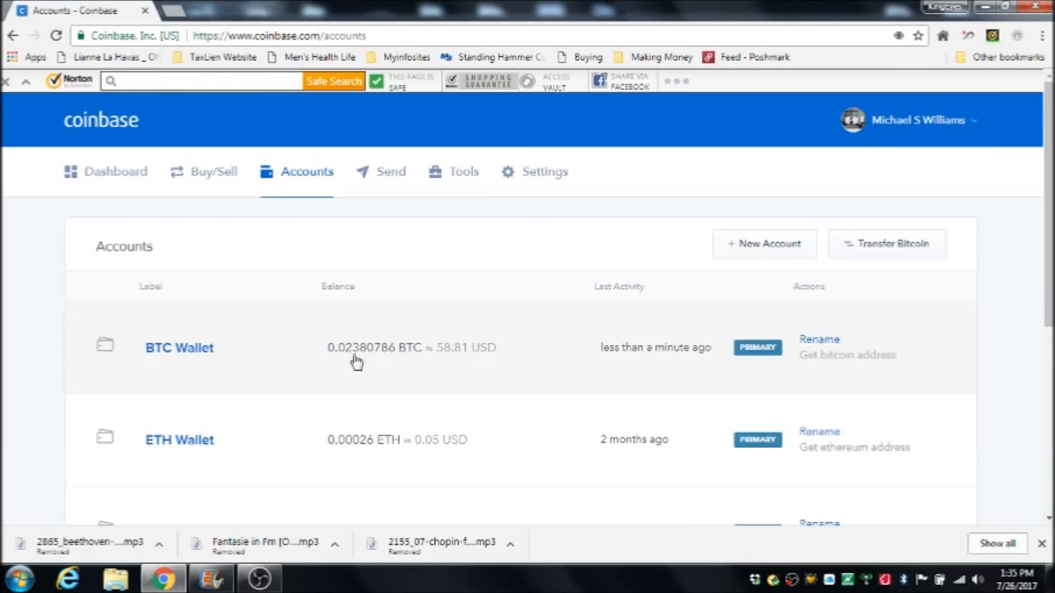
{"action": "mouse_move", "coordinate": [393, 244]}
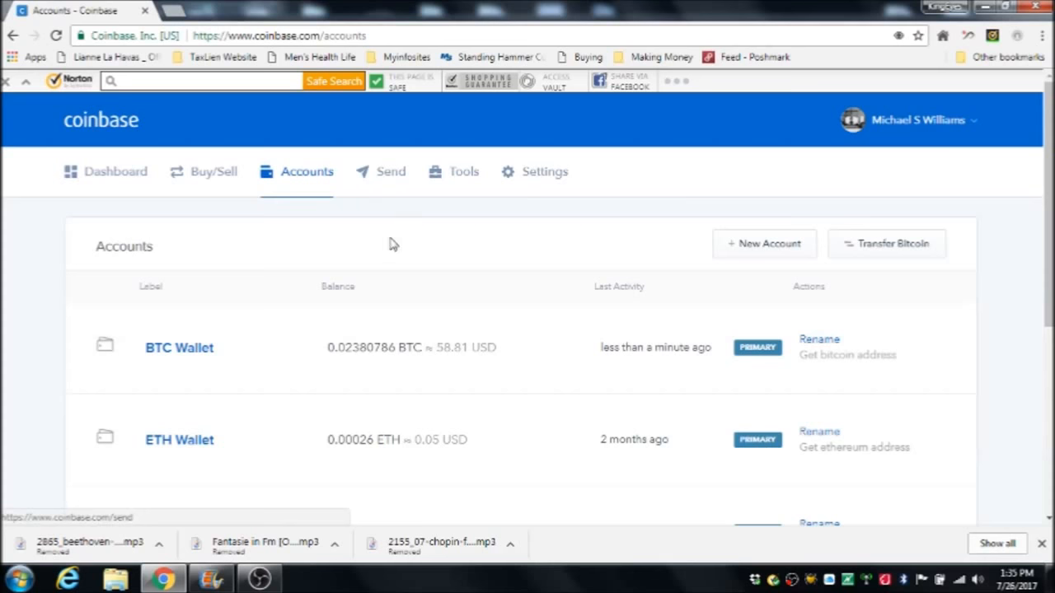
{"action": "mouse_move", "coordinate": [390, 178]}
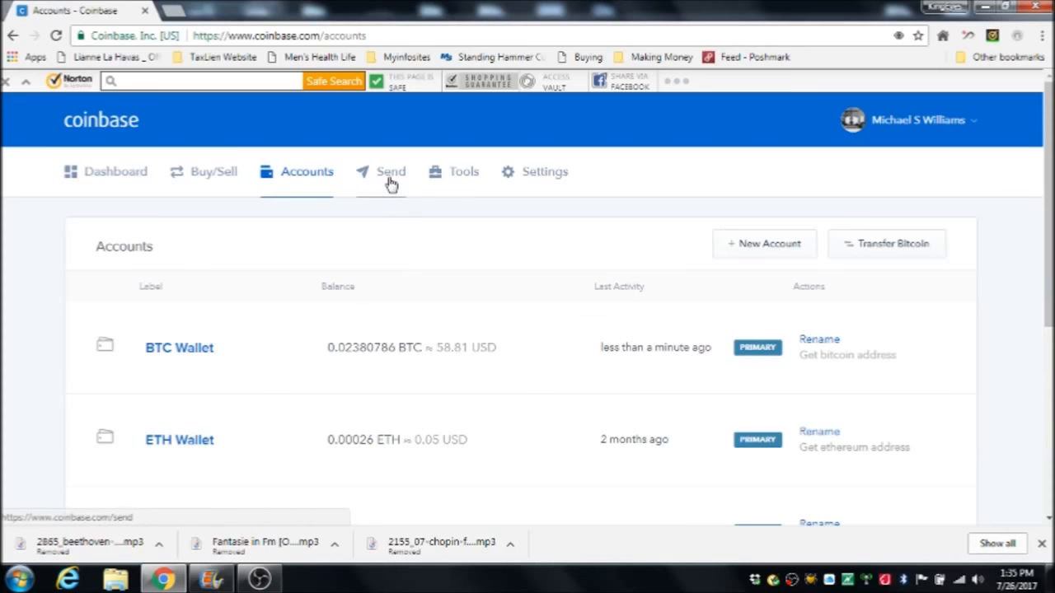
Step: Bring up the Send Funds form from the BTC Wallet and dismiss the ETH delay notice
{"action": "left_click", "coordinate": [390, 172]}
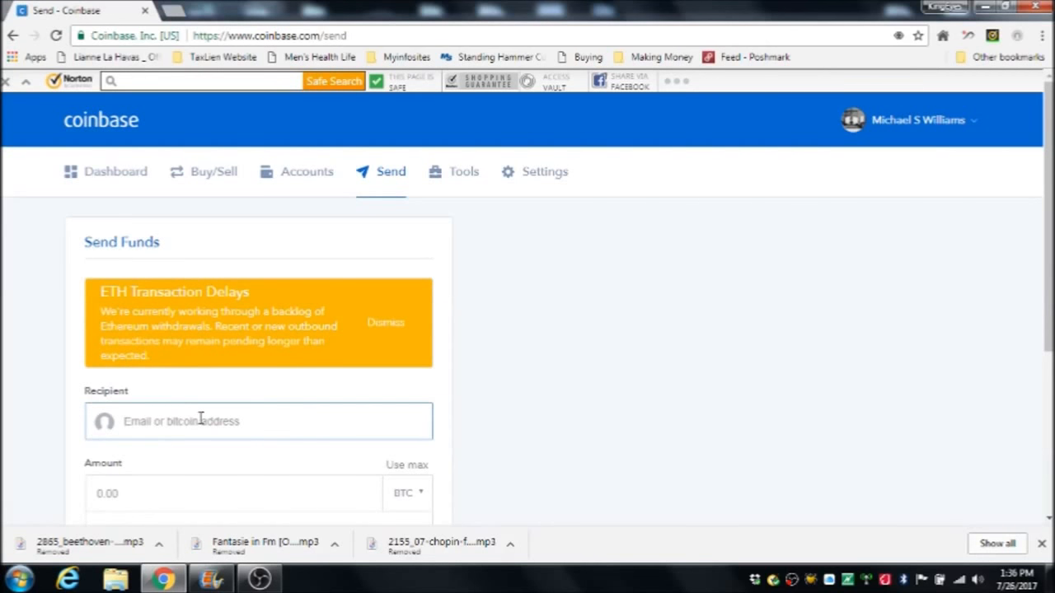
{"action": "mouse_move", "coordinate": [547, 367]}
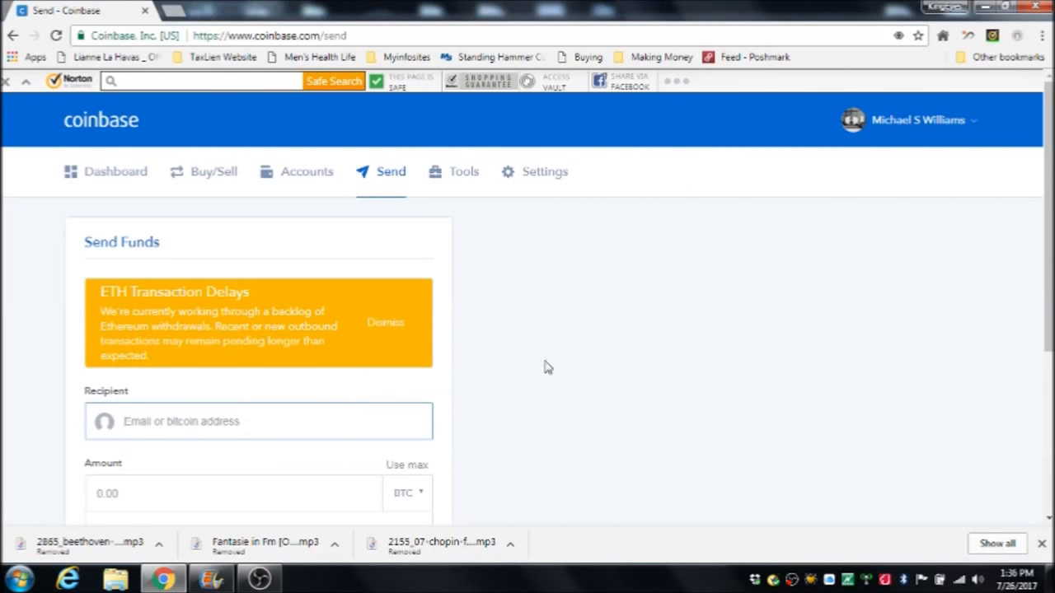
{"action": "left_click", "coordinate": [386, 321]}
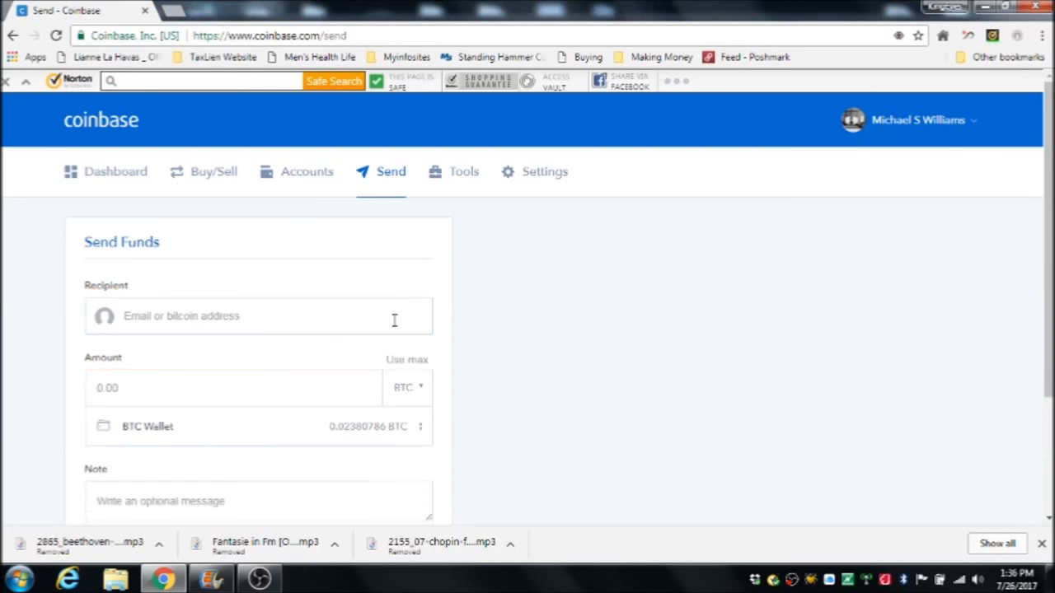
{"action": "scroll", "scroll_direction": "up", "scroll_amount": 3}
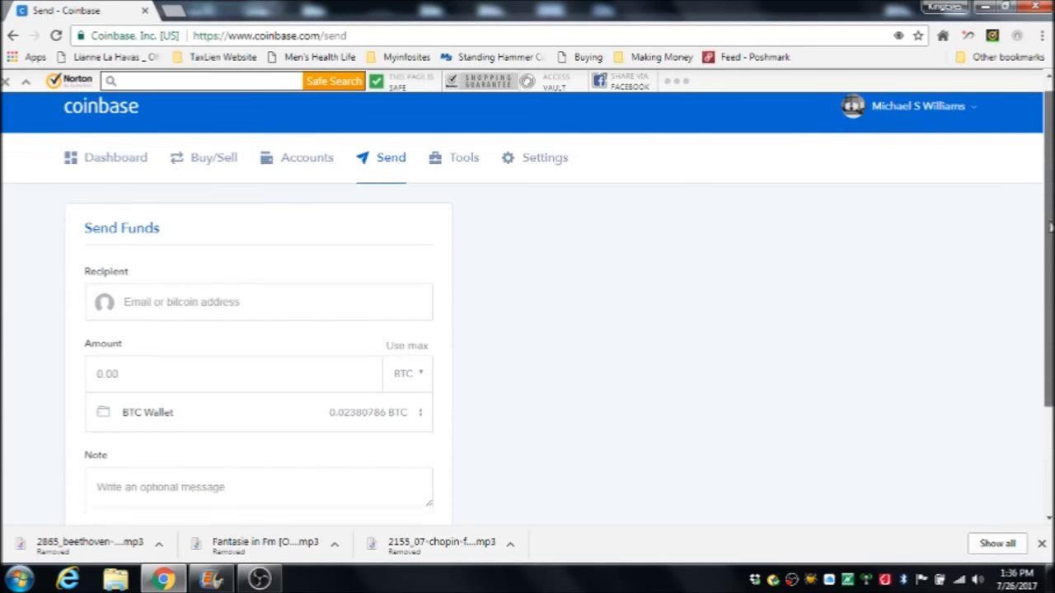
{"action": "scroll", "scroll_direction": "down", "scroll_amount": 3}
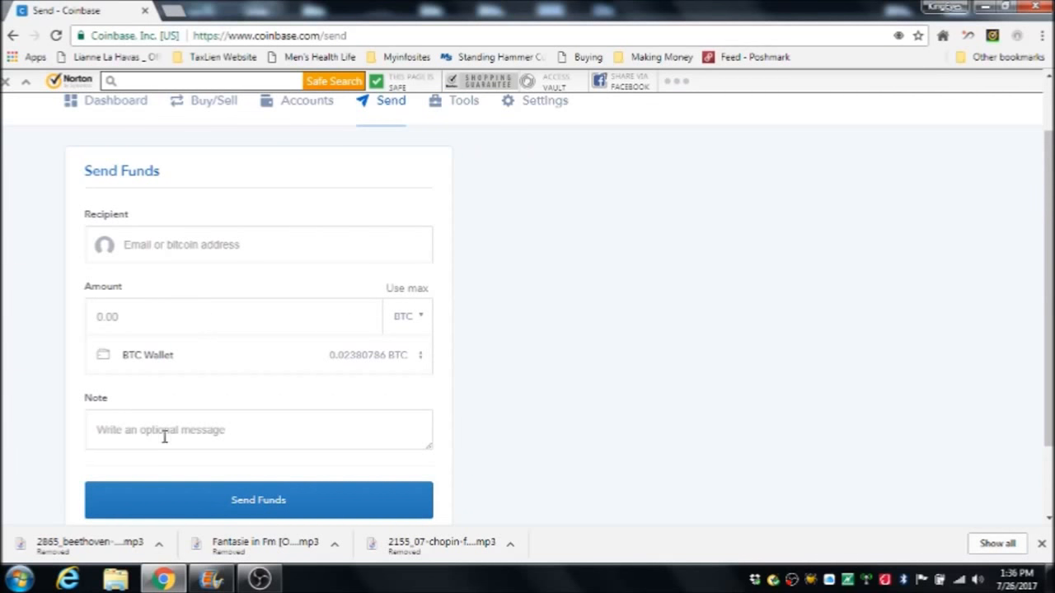
{"action": "mouse_move", "coordinate": [294, 511]}
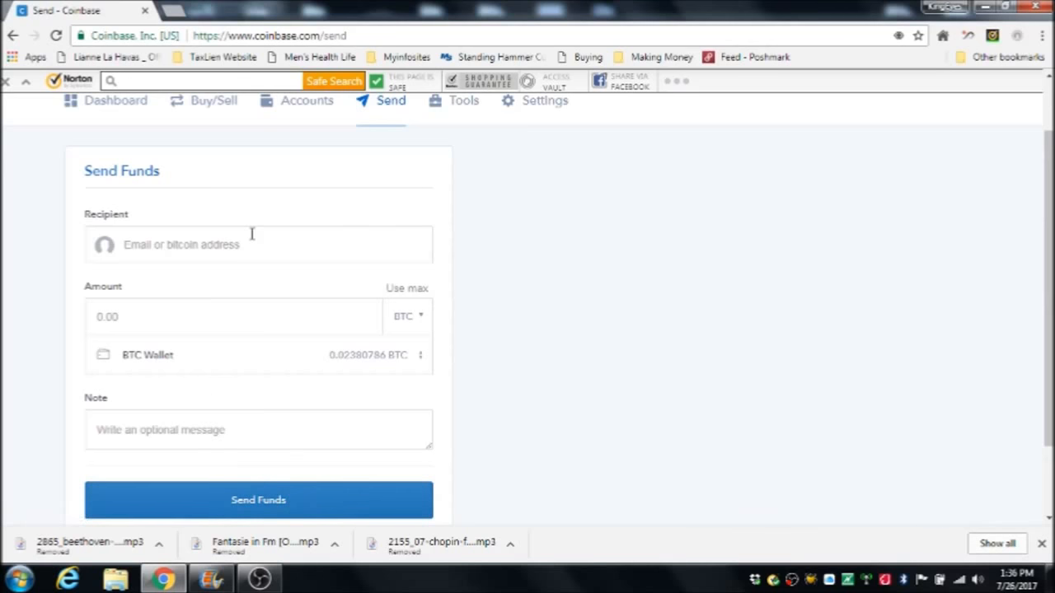
{"action": "mouse_move", "coordinate": [267, 207]}
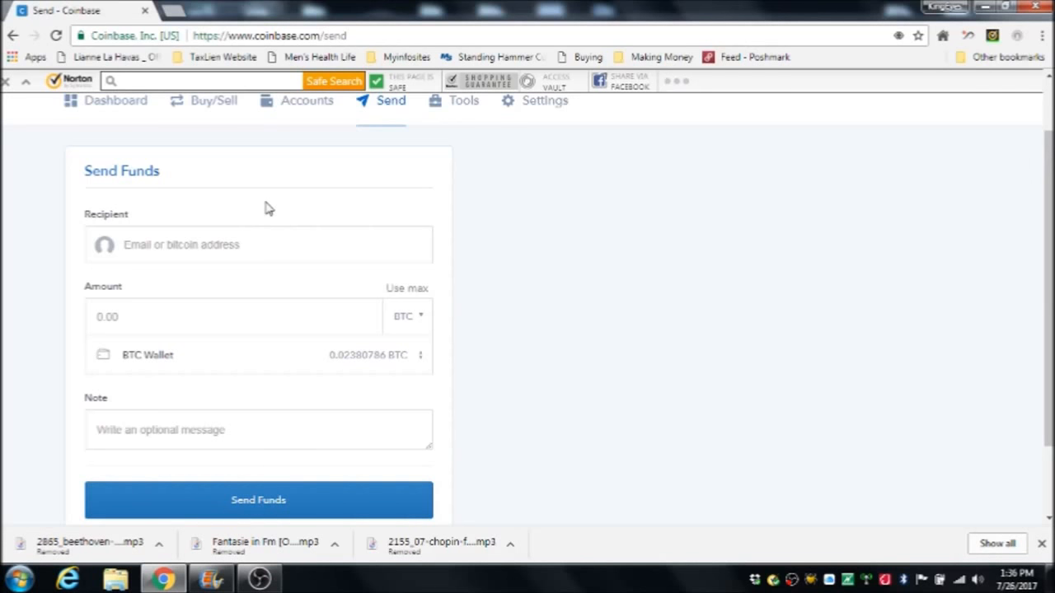
{"action": "mouse_move", "coordinate": [356, 278]}
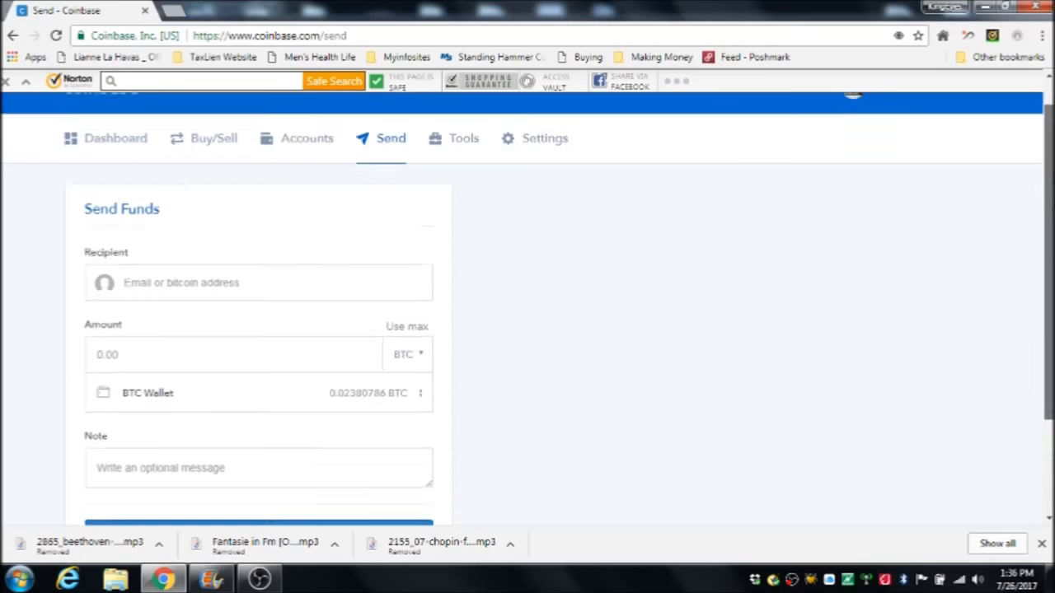
Step: Finish reviewing the empty send form and return to the dashboard
{"action": "scroll", "scroll_direction": "up", "scroll_amount": 3}
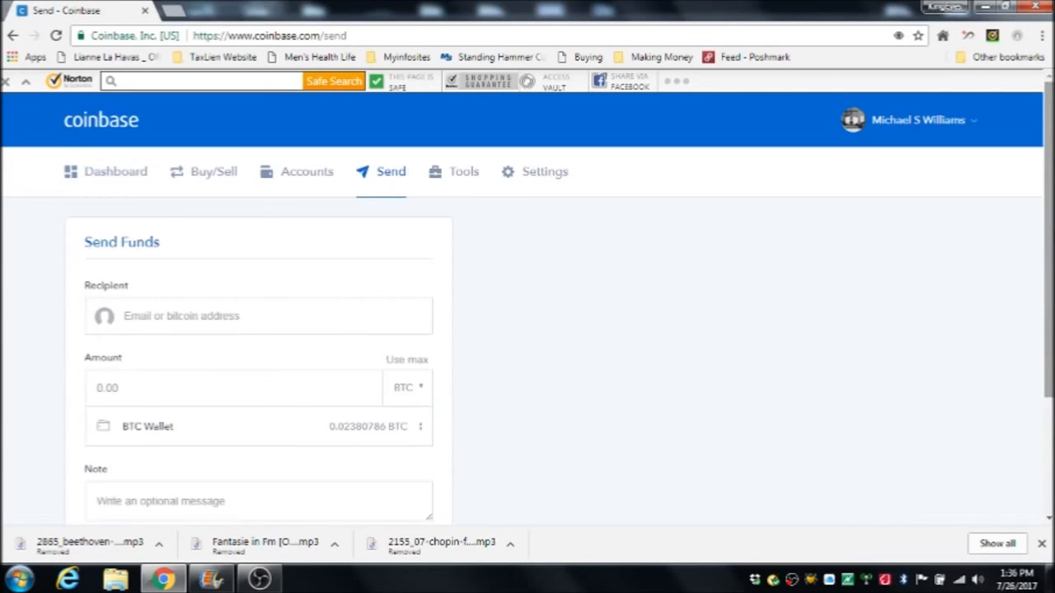
{"action": "left_click", "coordinate": [116, 171]}
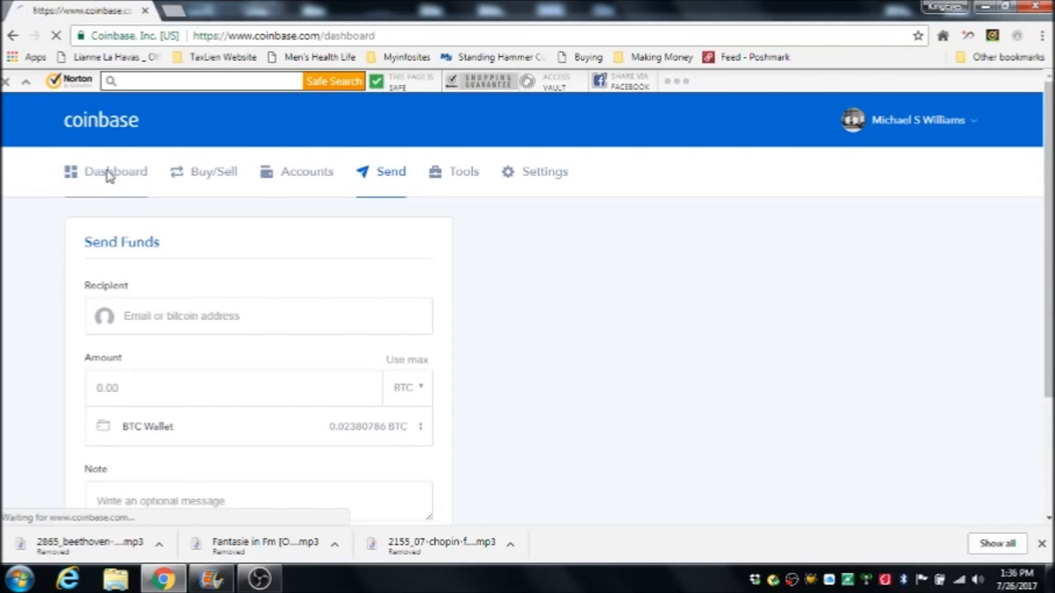